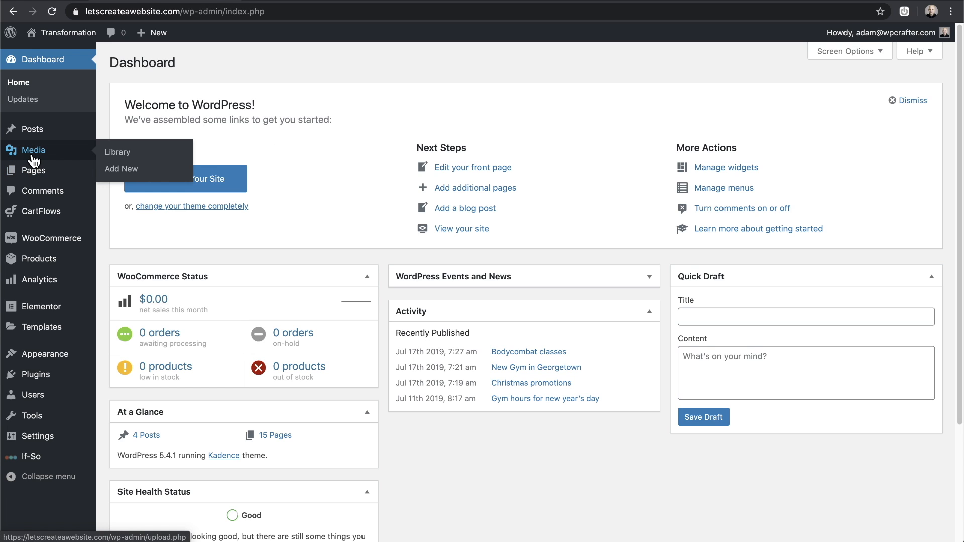
# - Open Media > Library and switch it to list view showing all 139 files
pyautogui.click(117, 152)
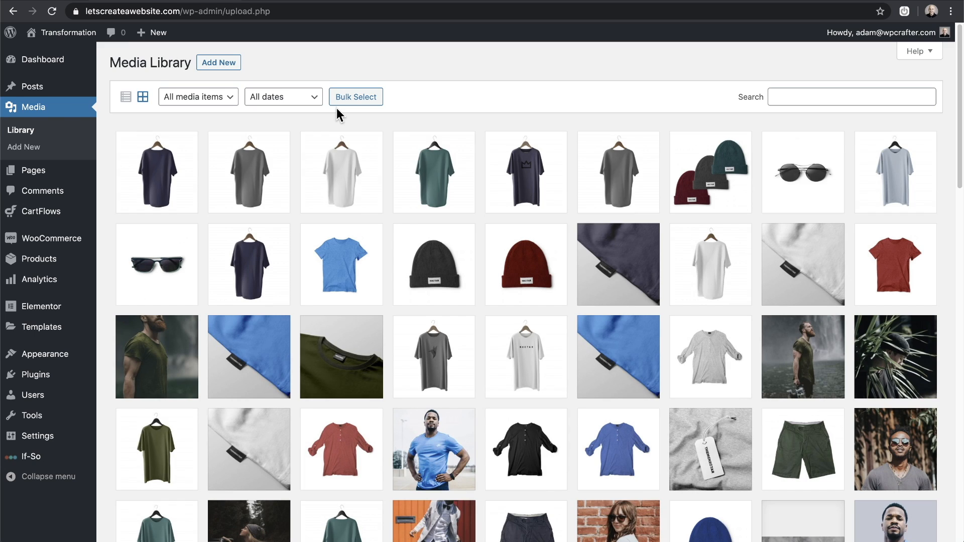
pyautogui.moveTo(336, 119)
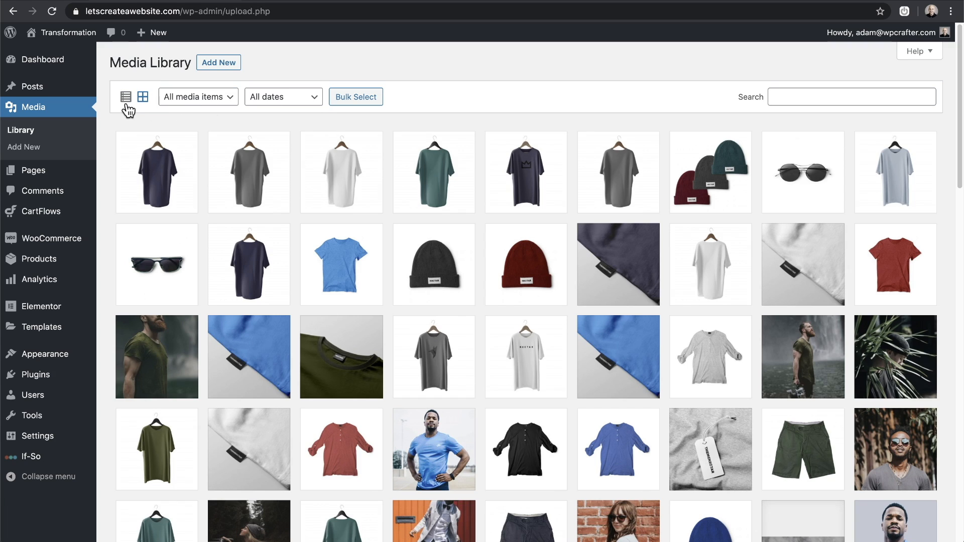
pyautogui.click(126, 97)
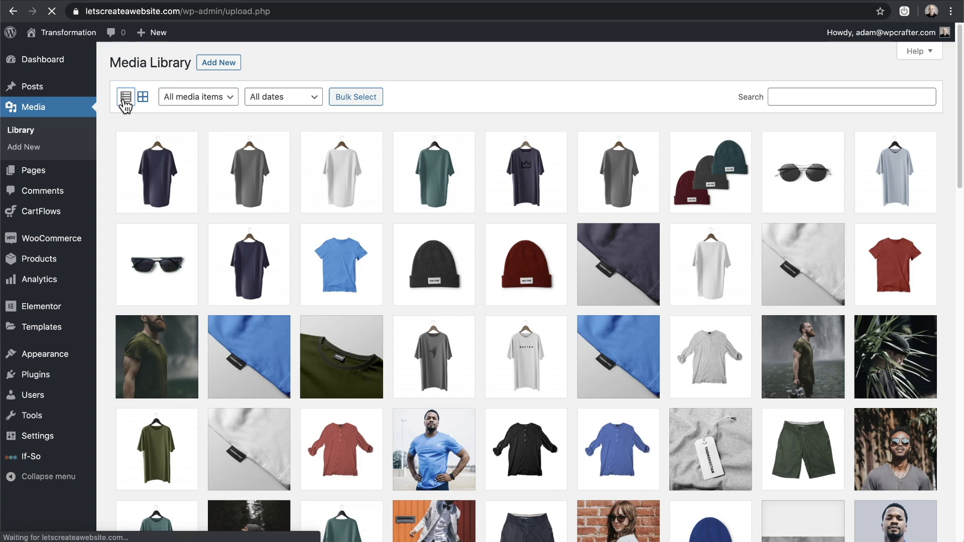
pyautogui.click(126, 97)
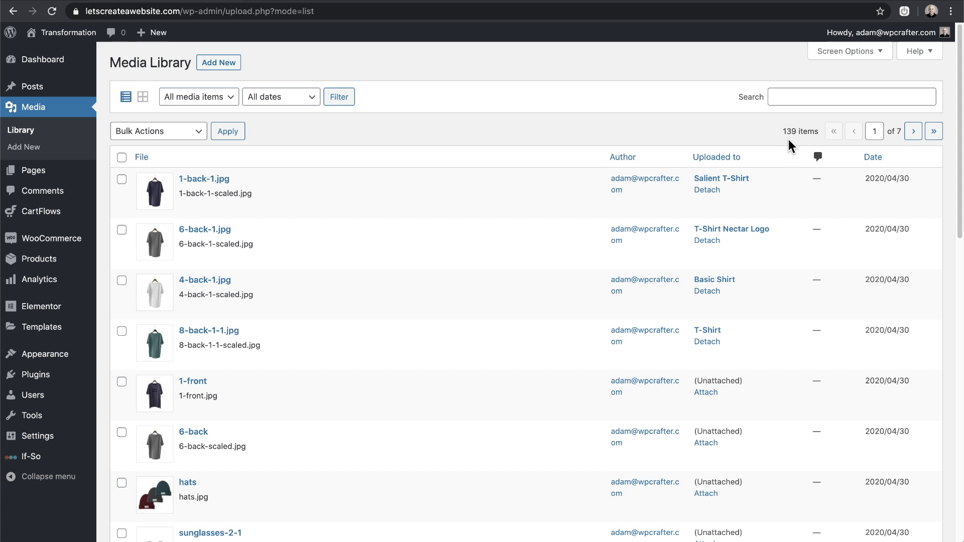
pyautogui.moveTo(873, 147)
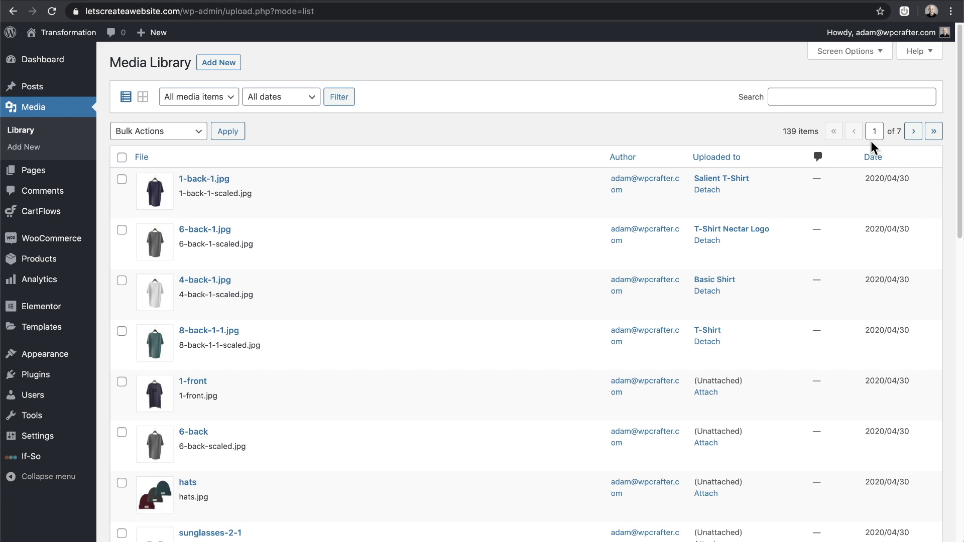
pyautogui.moveTo(899, 148)
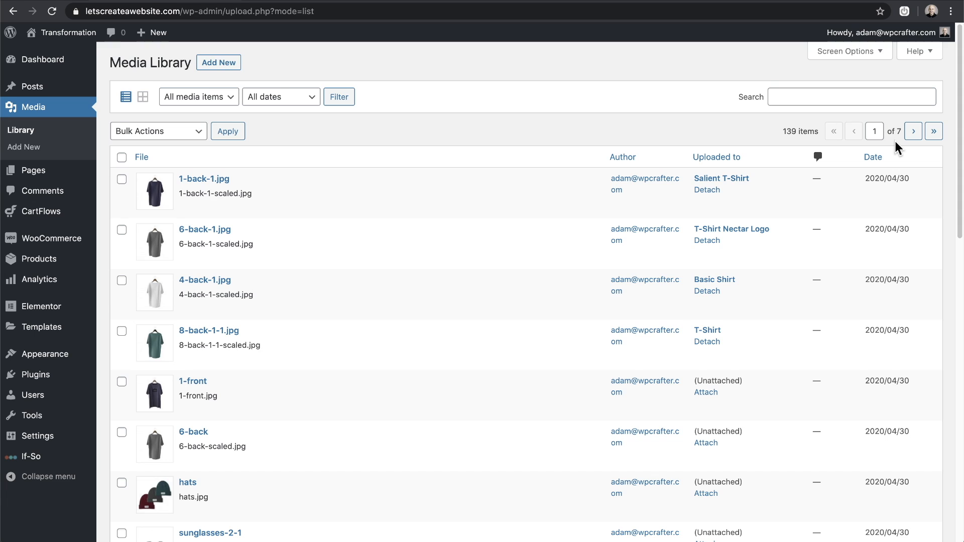
# - Select all twenty files on the first page and permanently delete them, leaving 119
pyautogui.click(141, 156)
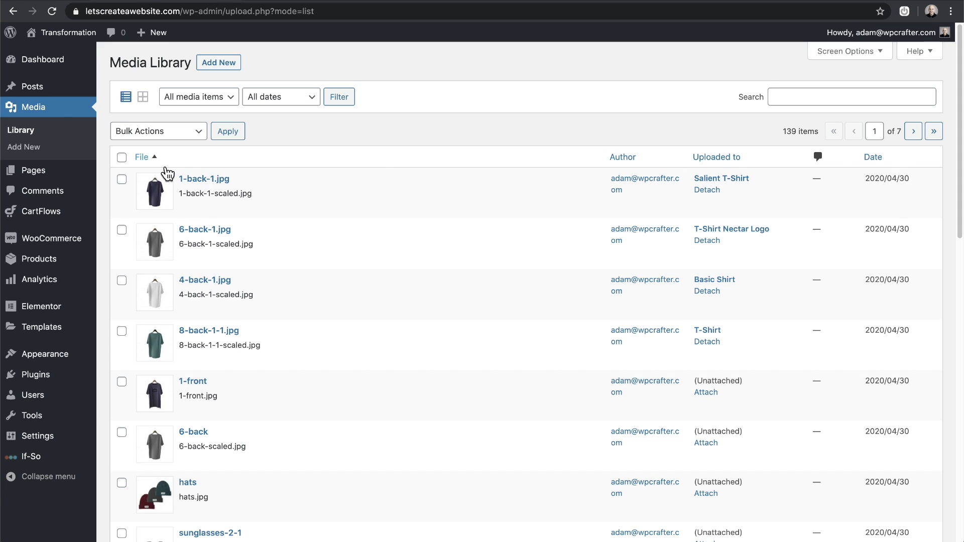
pyautogui.click(122, 157)
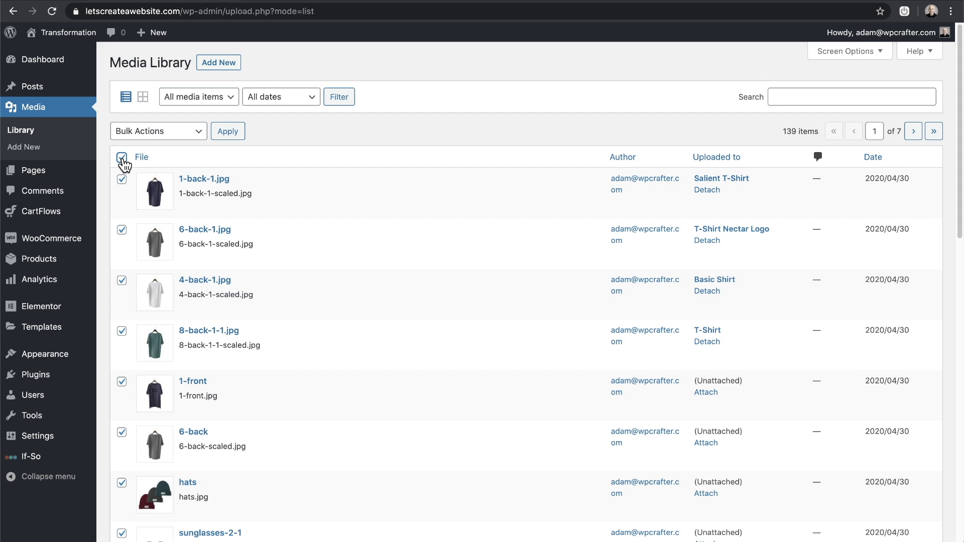
pyautogui.click(157, 131)
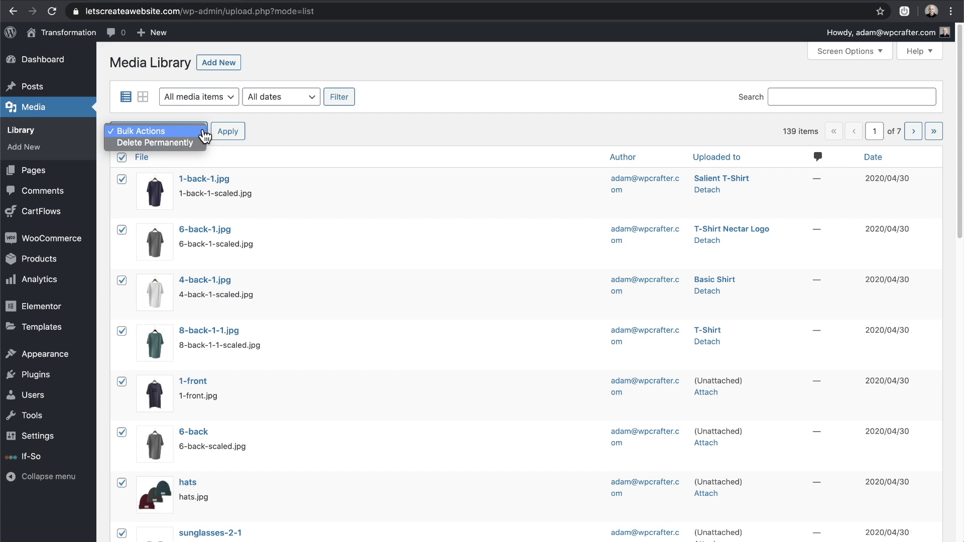
pyautogui.click(155, 142)
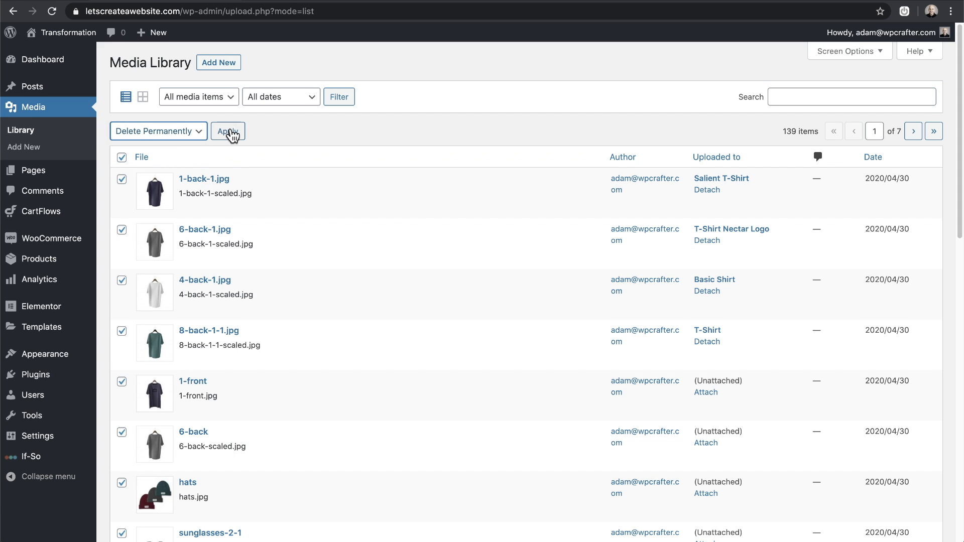
pyautogui.click(228, 131)
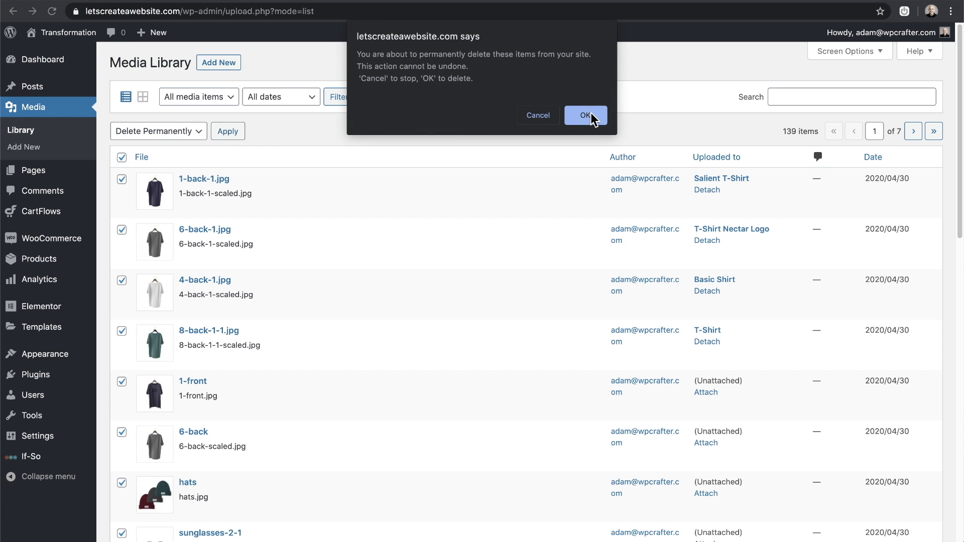
pyautogui.click(585, 114)
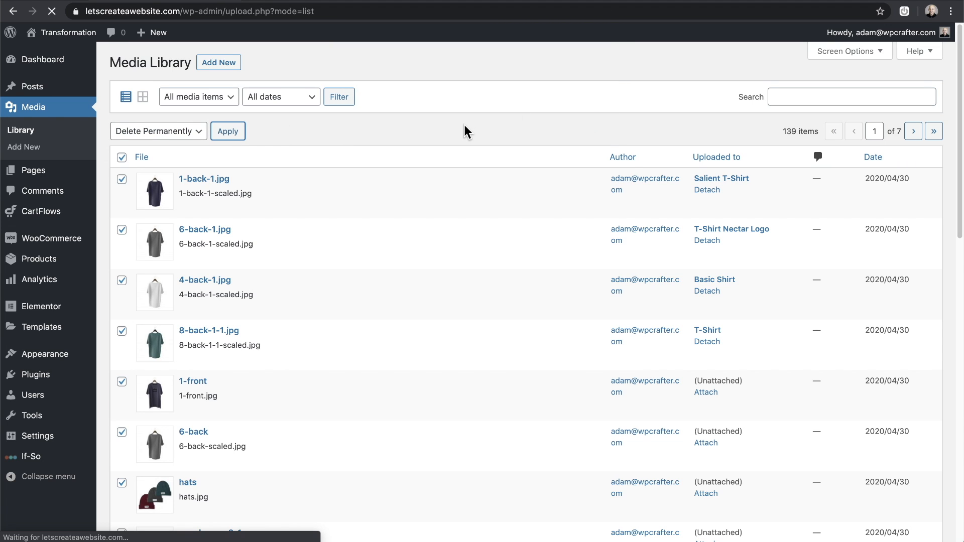
pyautogui.click(227, 131)
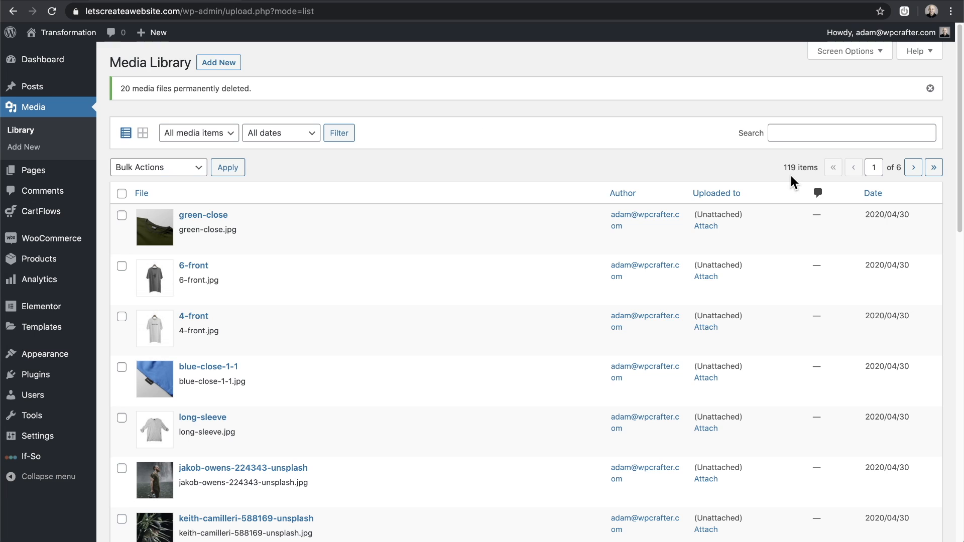
pyautogui.moveTo(893, 186)
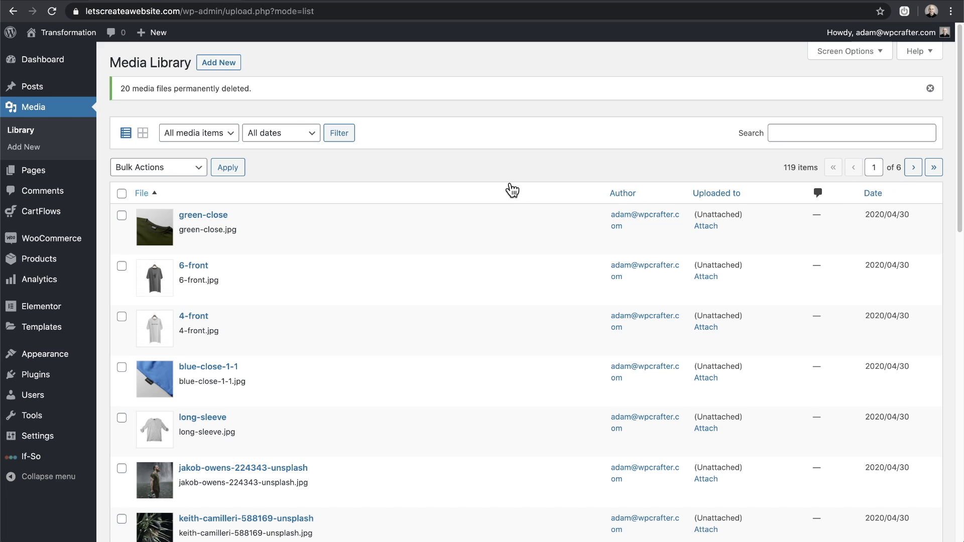
pyautogui.moveTo(426, 176)
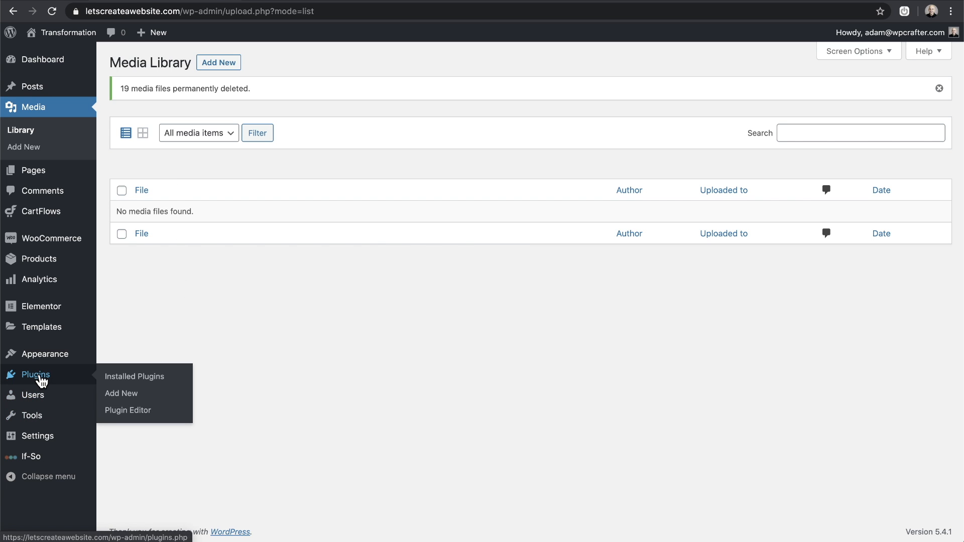
# - Search plugins for 'advanced database reset', then install and activate Advanced WordPress Reset
pyautogui.click(121, 392)
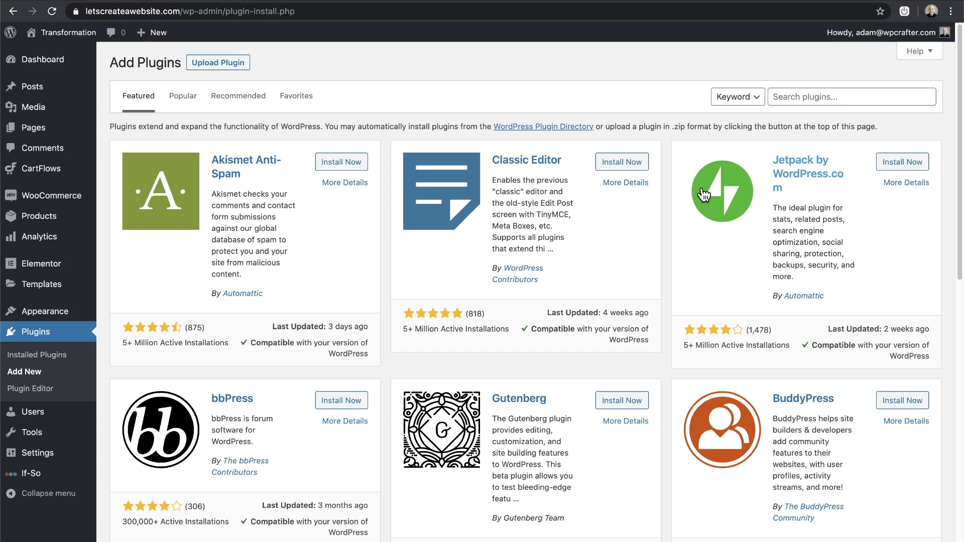
pyautogui.moveTo(811, 121)
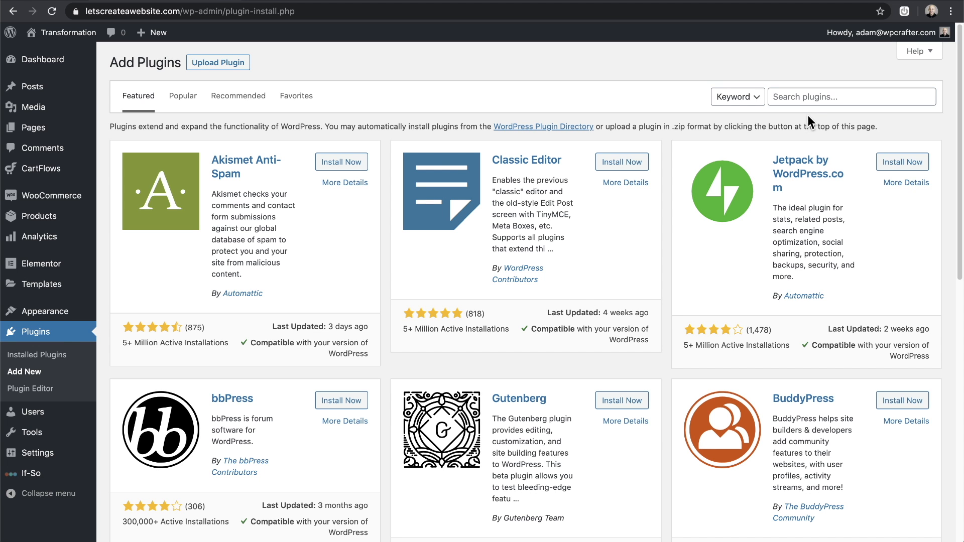
pyautogui.write('advanced database reset')
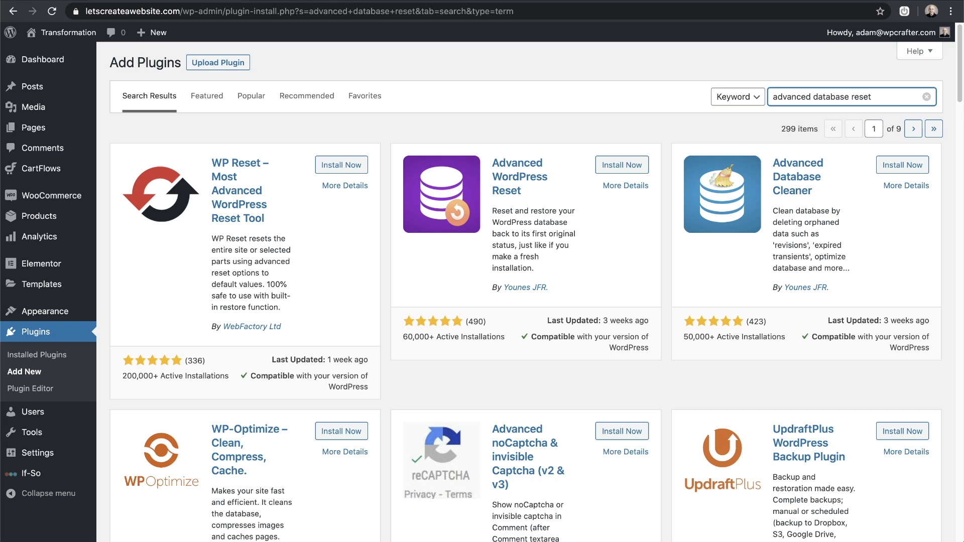
pyautogui.click(851, 96)
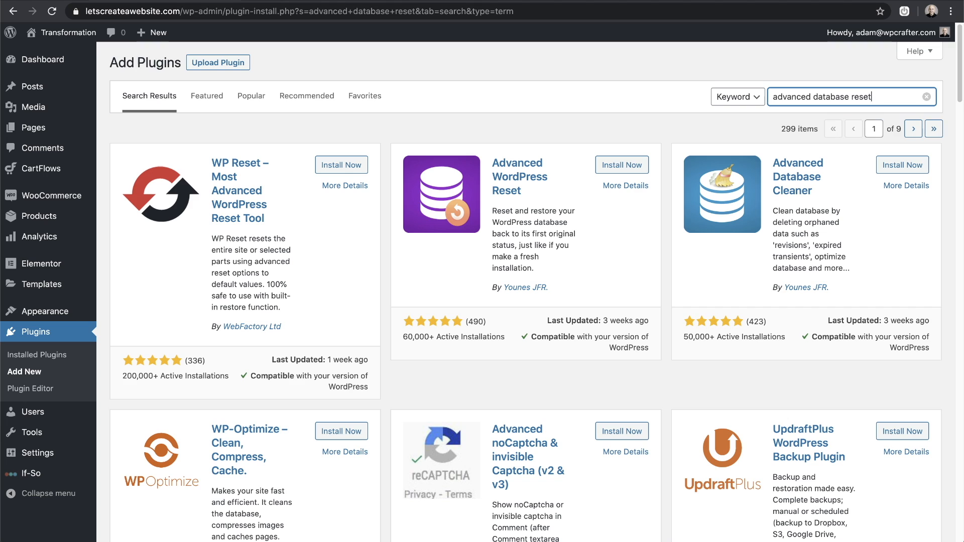
pyautogui.moveTo(589, 126)
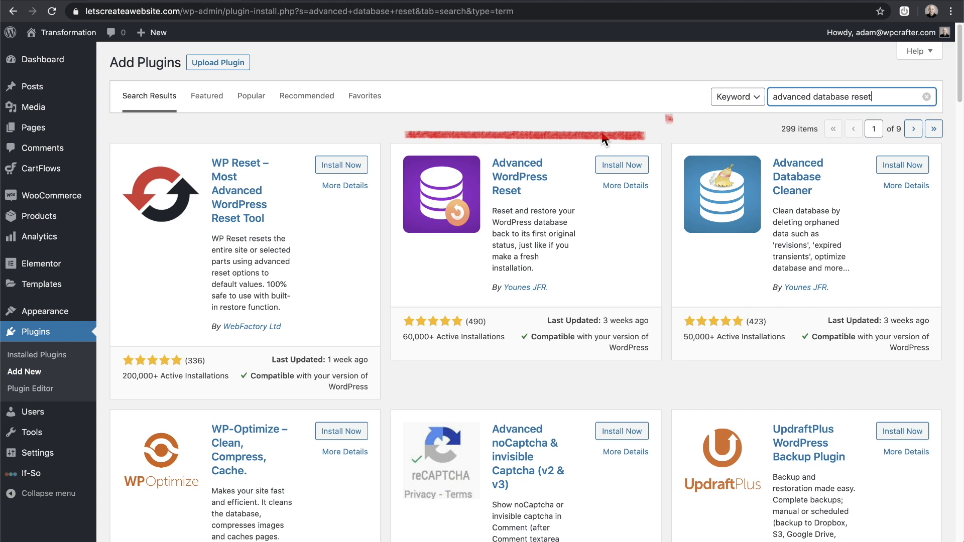
pyautogui.moveTo(621, 165)
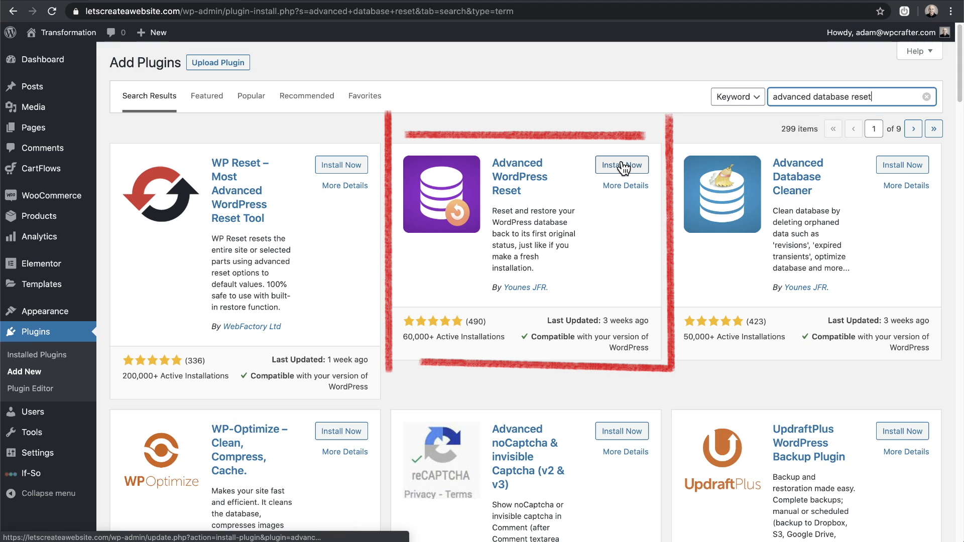
pyautogui.click(621, 165)
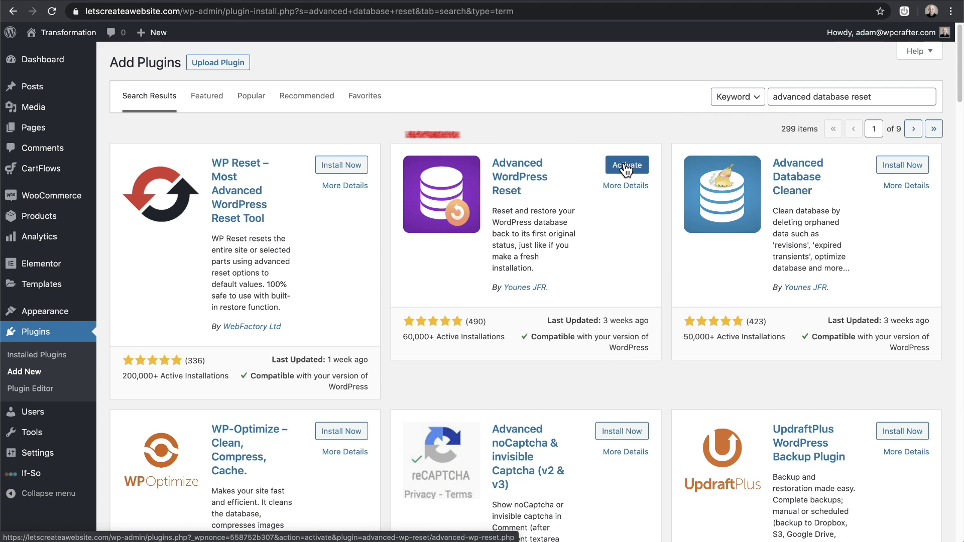
pyautogui.click(627, 165)
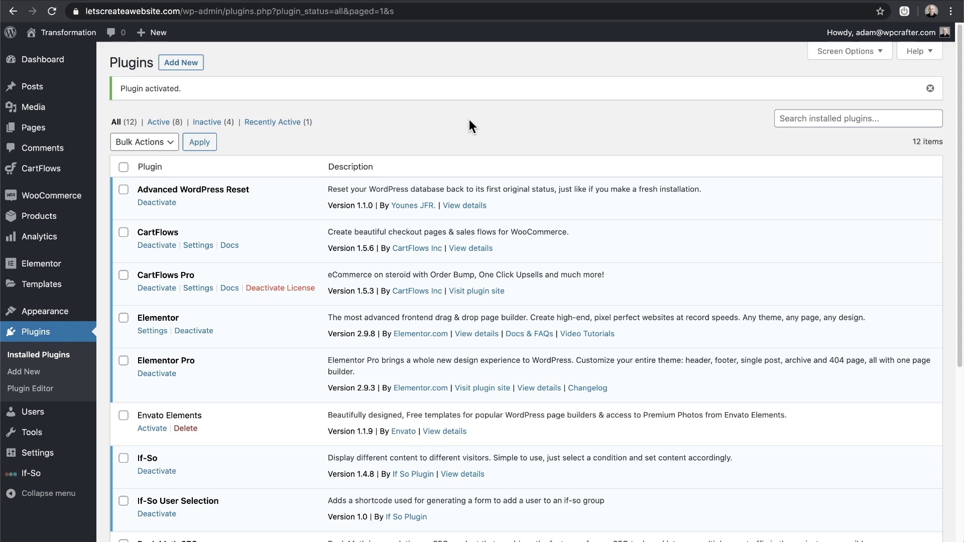
pyautogui.moveTo(286, 313)
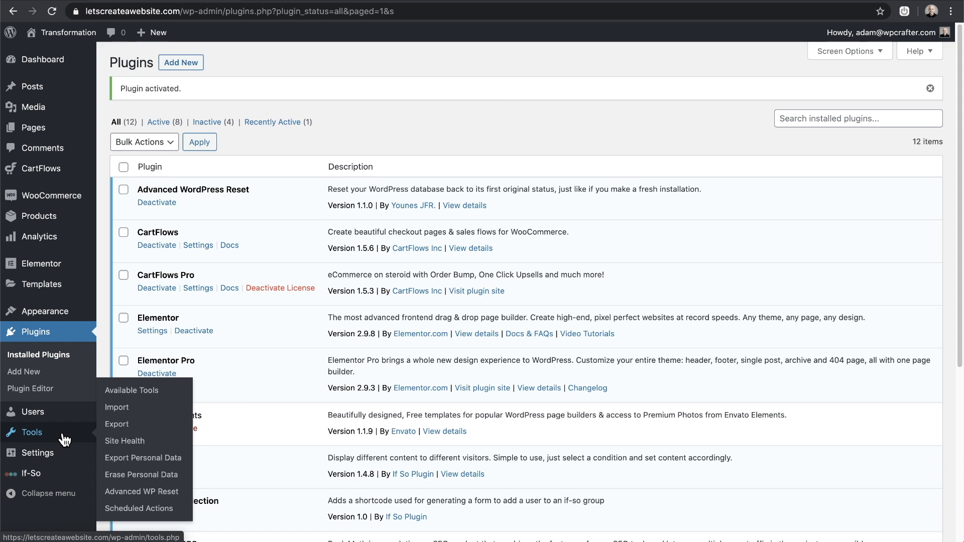
pyautogui.moveTo(140, 491)
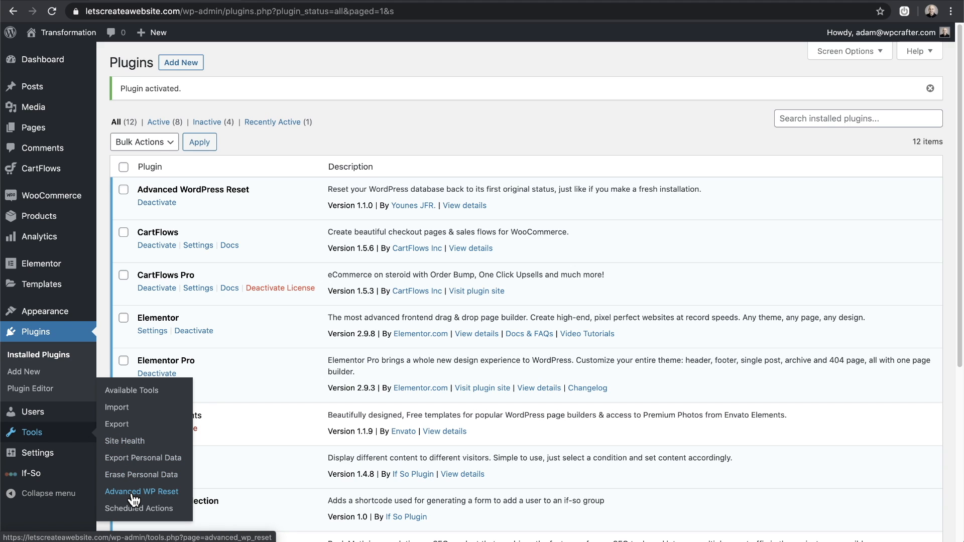
# - Reset the database from Tools > Advanced WP Reset, confirming with the word 'reset'
pyautogui.click(141, 491)
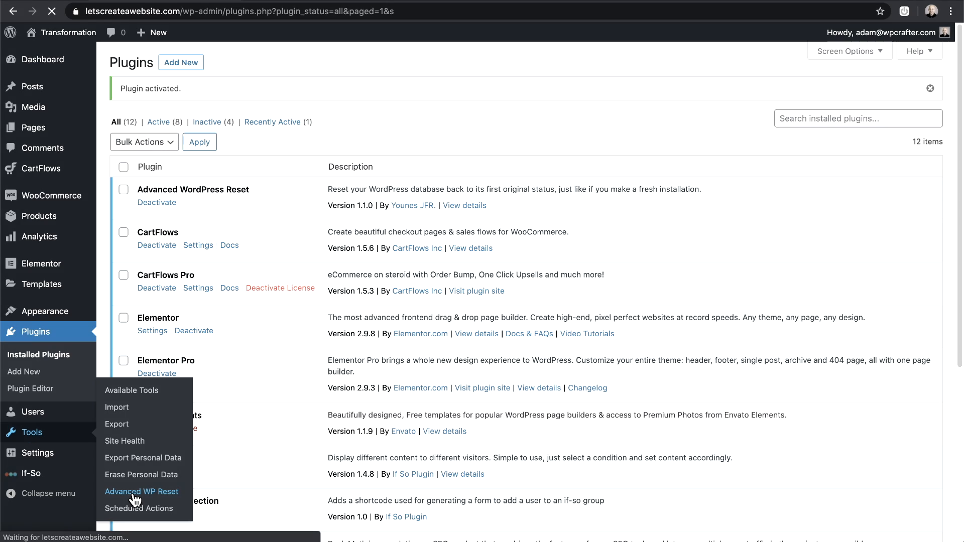
pyautogui.click(140, 491)
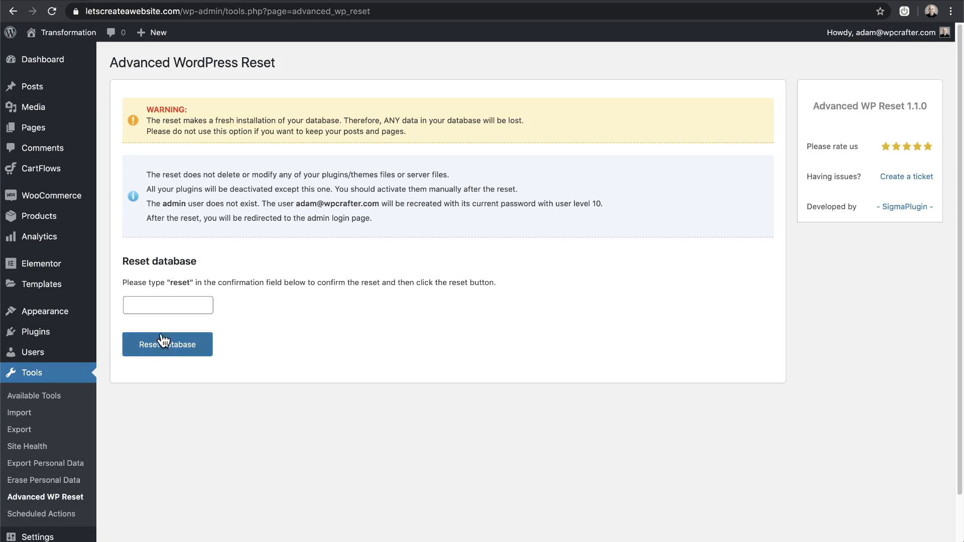
pyautogui.click(167, 305)
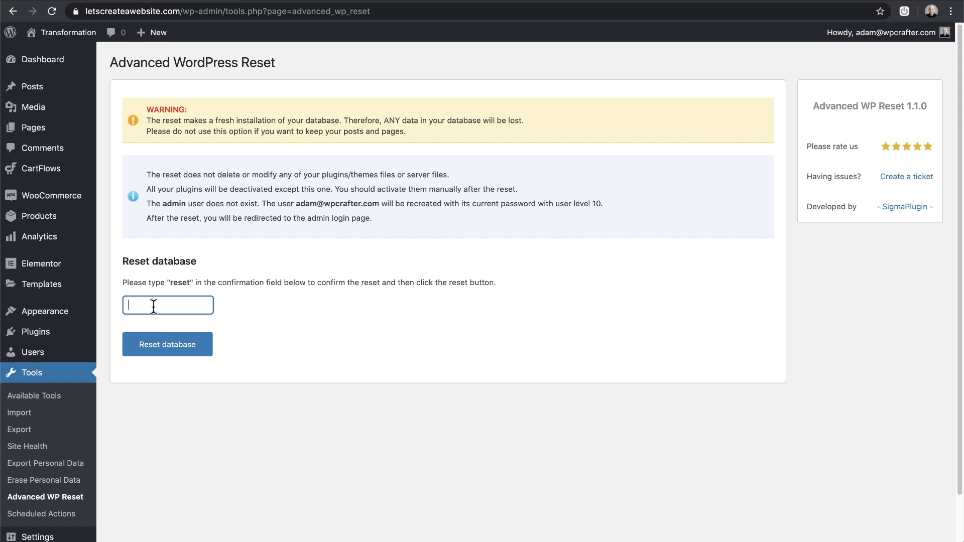
pyautogui.write('reset')
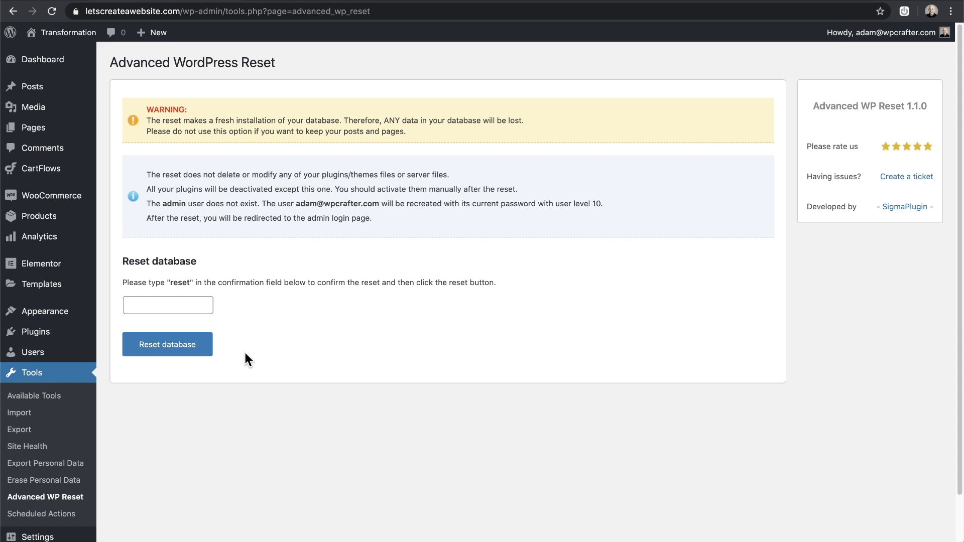
pyautogui.click(168, 343)
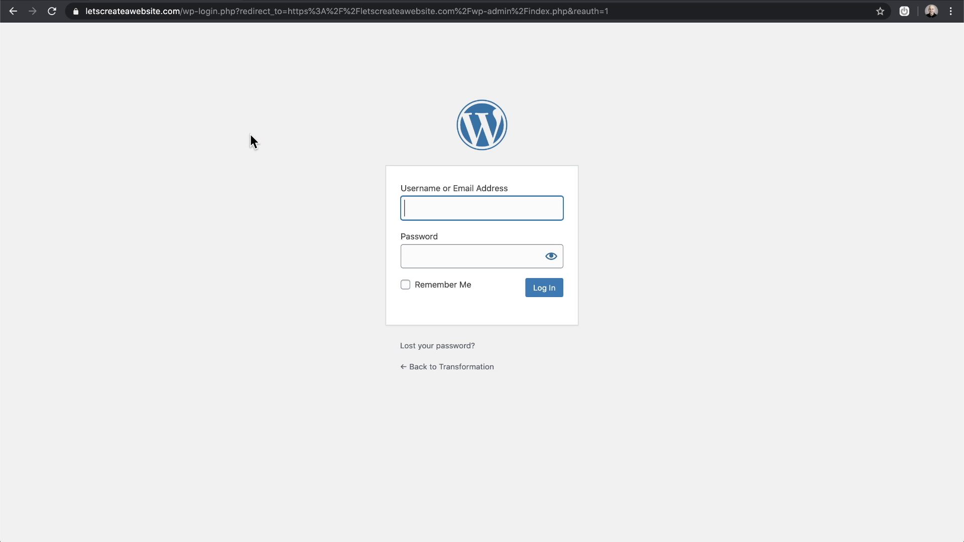
# - Log back in, review the remaining posts and pages, and activate the Kadence theme
pyautogui.click(543, 287)
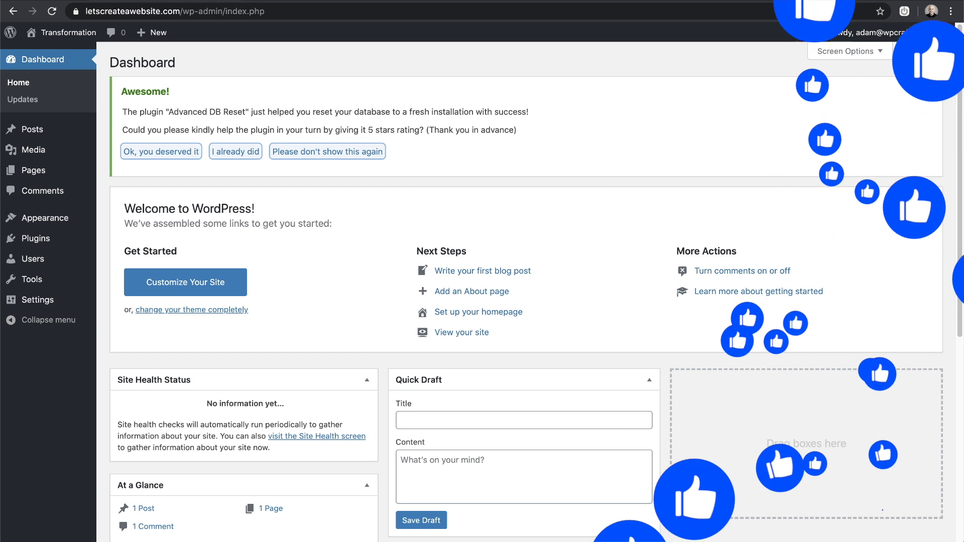
pyautogui.click(33, 129)
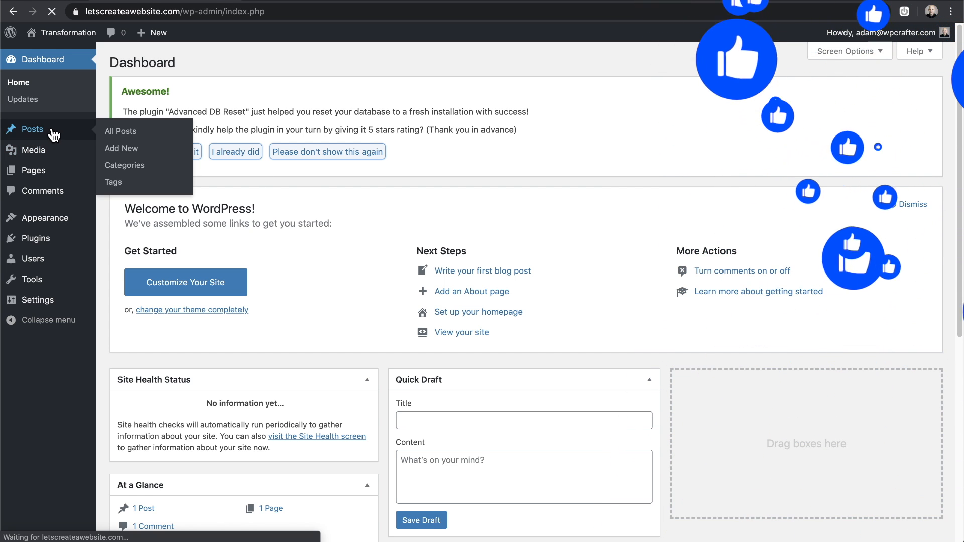
pyautogui.click(120, 131)
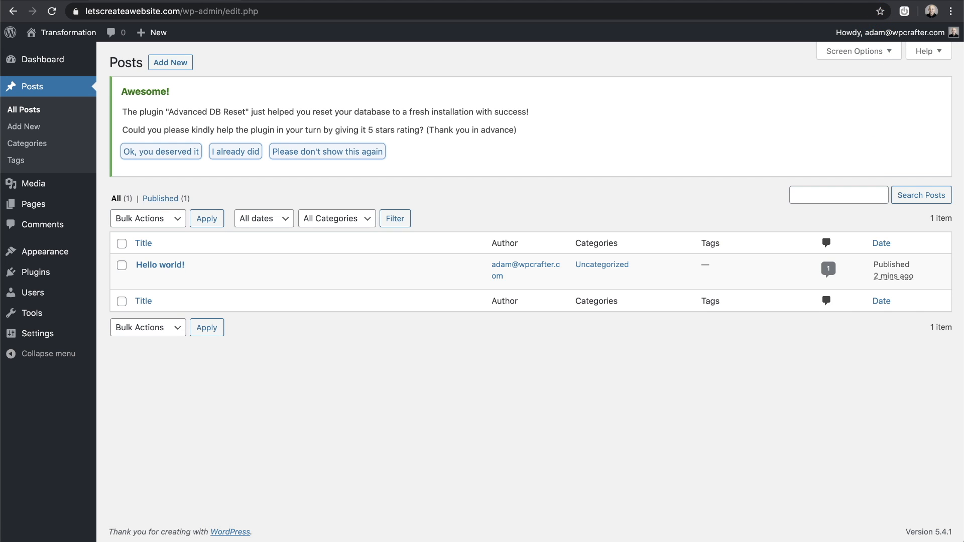
pyautogui.click(32, 204)
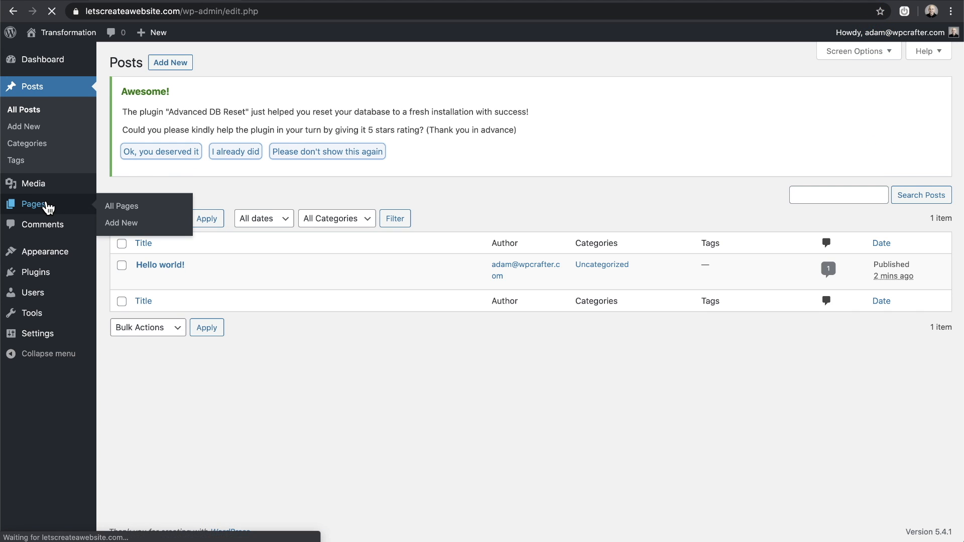
pyautogui.click(121, 206)
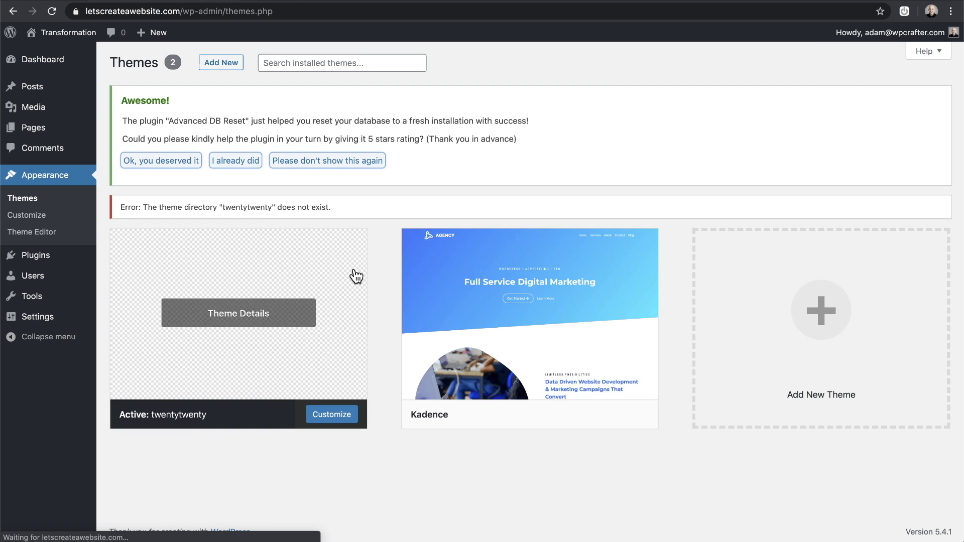
pyautogui.moveTo(381, 282)
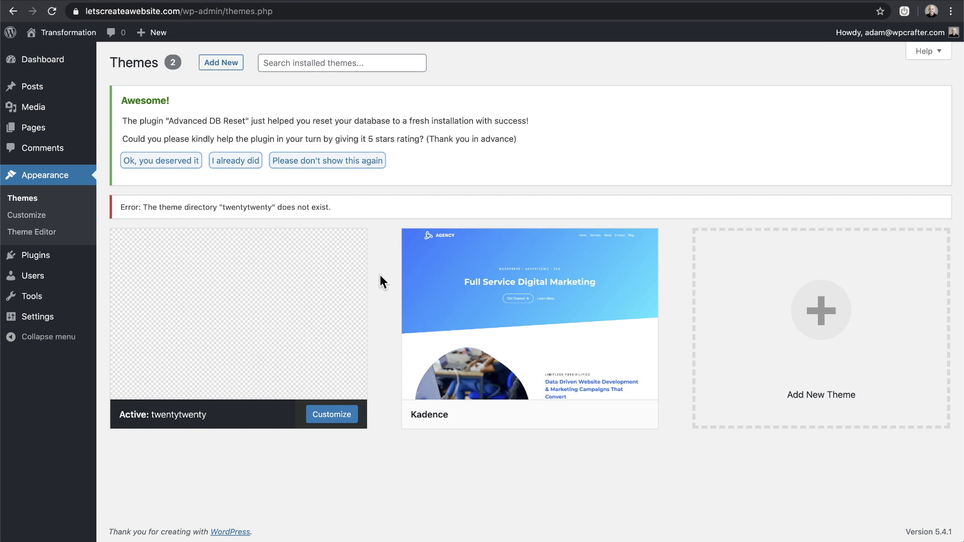
pyautogui.moveTo(529, 326)
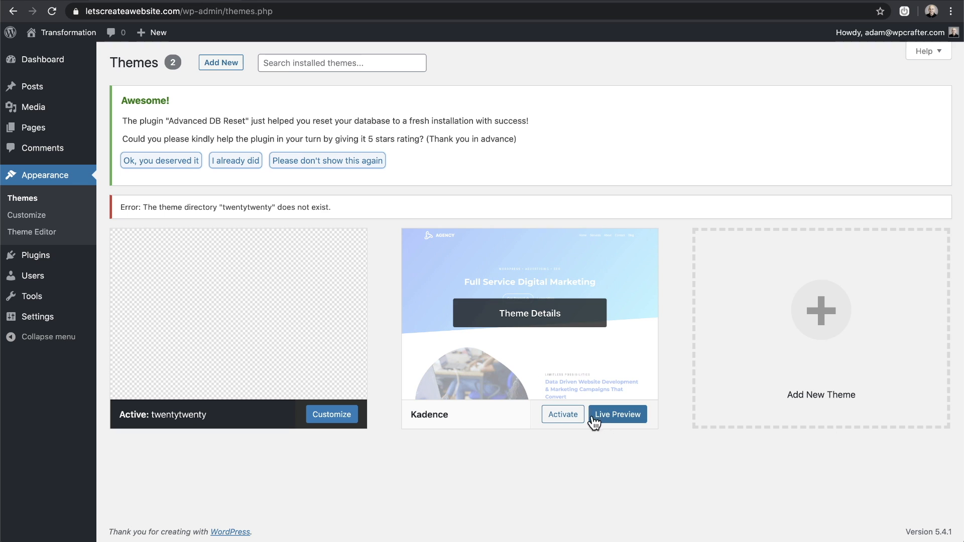
pyautogui.click(561, 413)
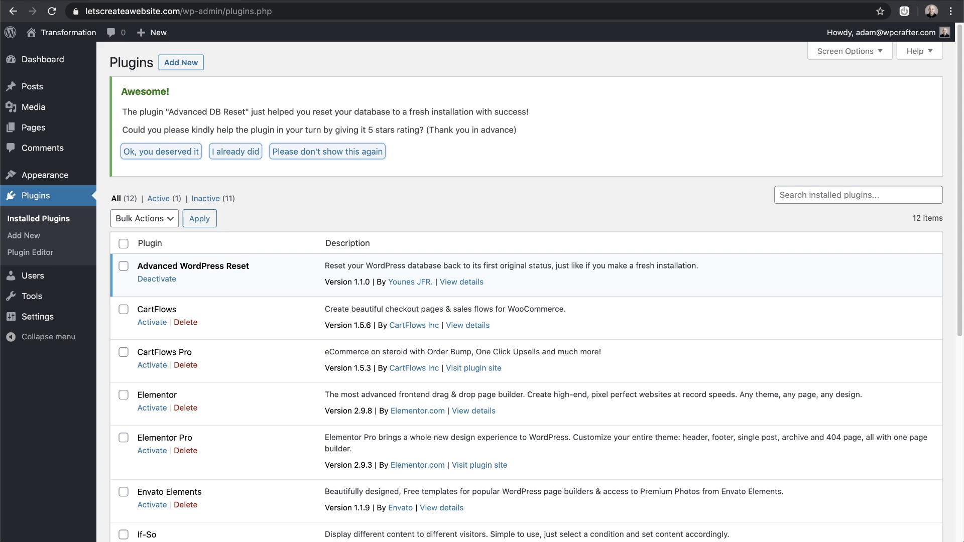
# - Deactivate Advanced WordPress Reset, then bulk-delete all twelve plugins and return to the dashboard
pyautogui.scroll(-3)
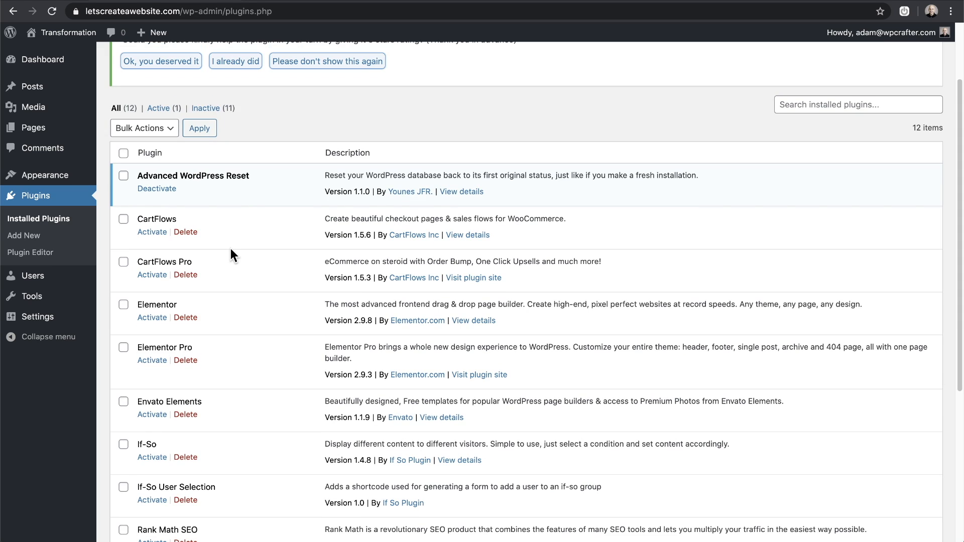
pyautogui.moveTo(157, 188)
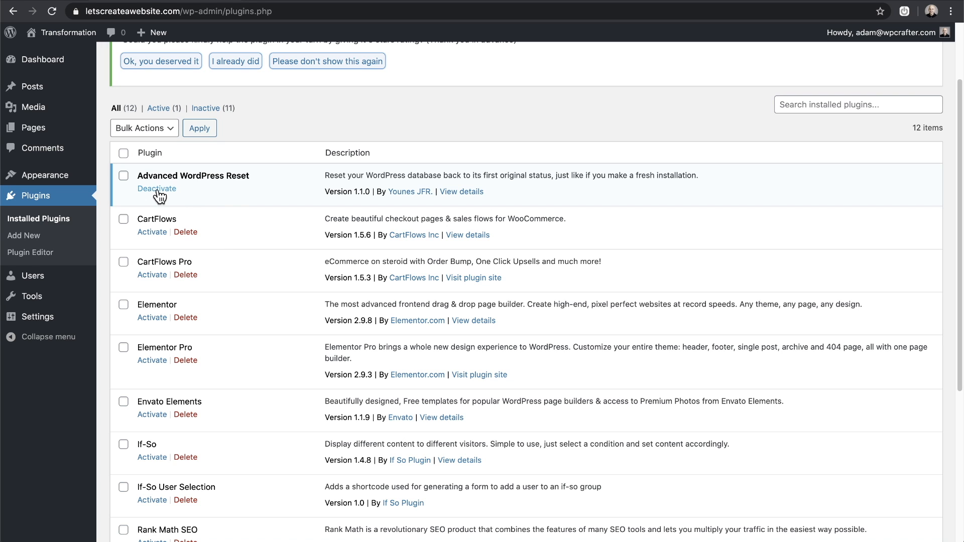
pyautogui.click(156, 188)
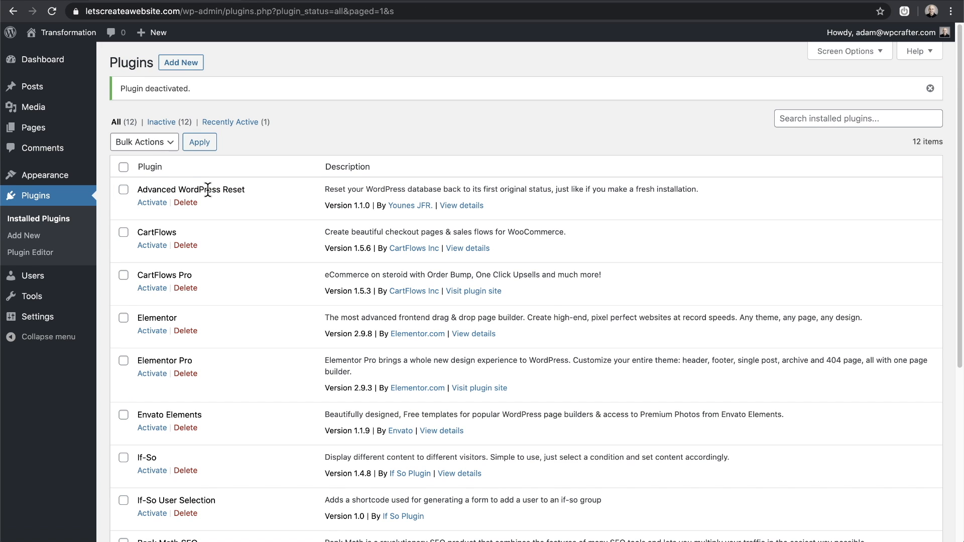
pyautogui.click(123, 167)
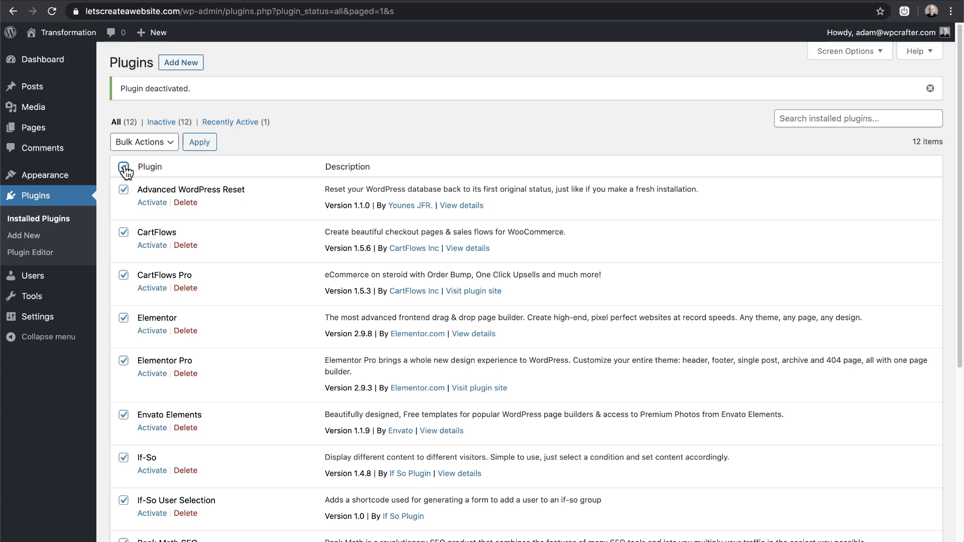
pyautogui.click(144, 142)
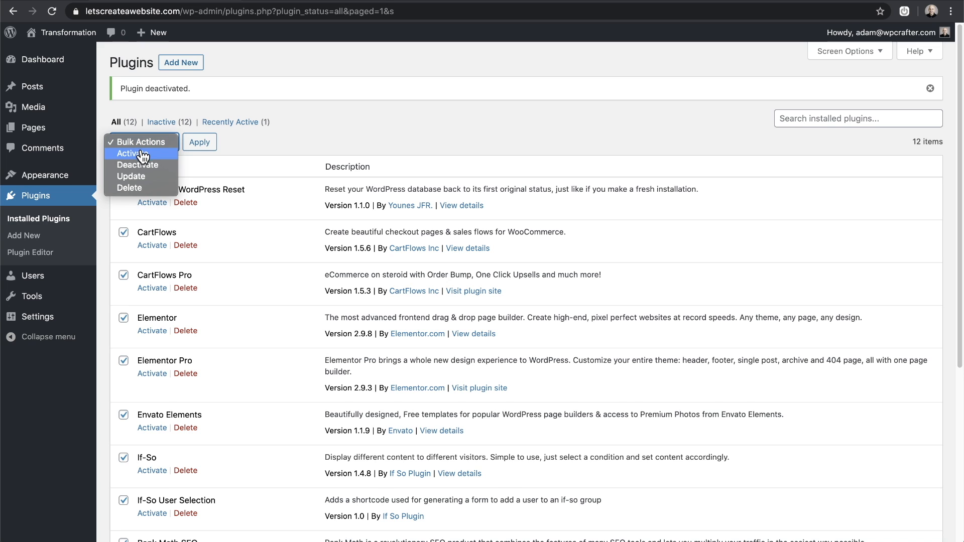
pyautogui.click(129, 187)
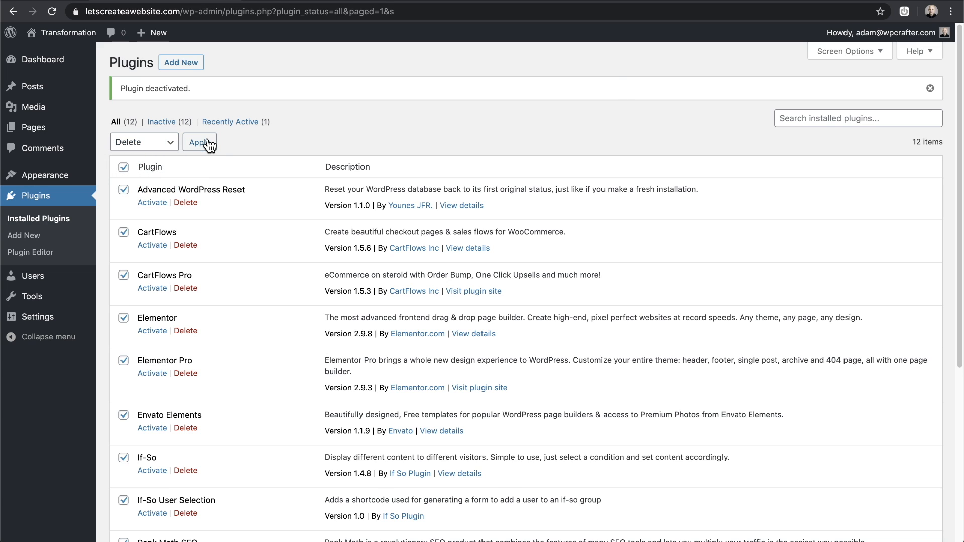
pyautogui.click(199, 142)
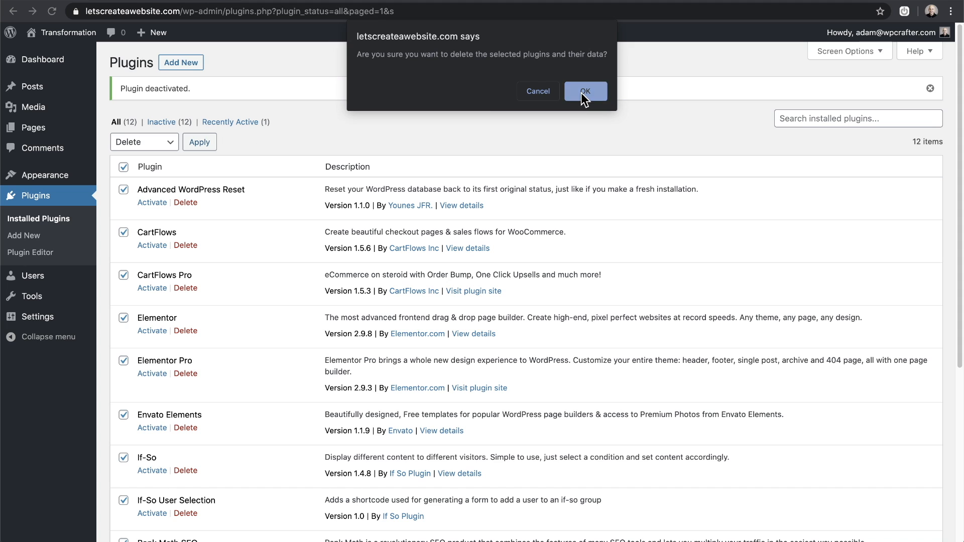
pyautogui.click(584, 91)
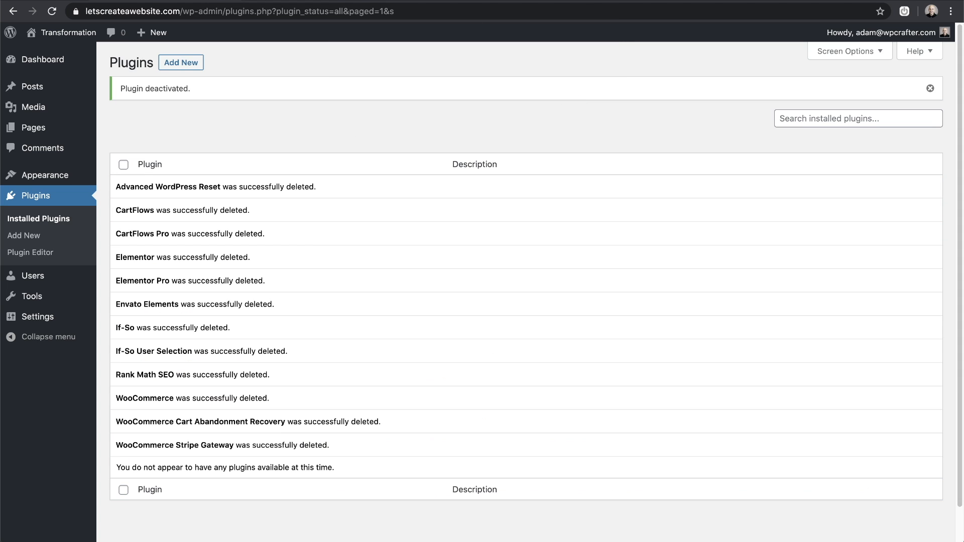
pyautogui.click(43, 60)
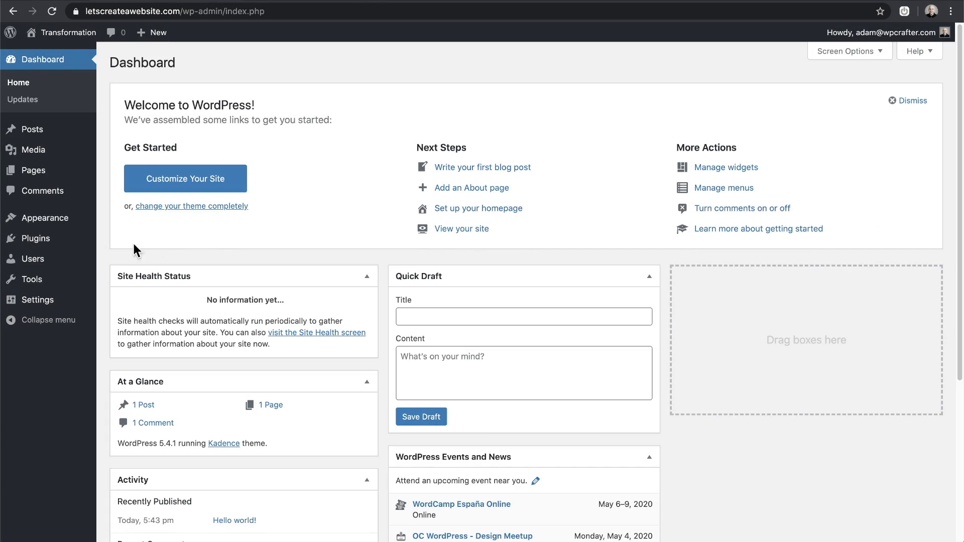
# - Search plugins for 'wpvivid backup', then install and activate Migrate & Backup – WPvivid
pyautogui.click(35, 238)
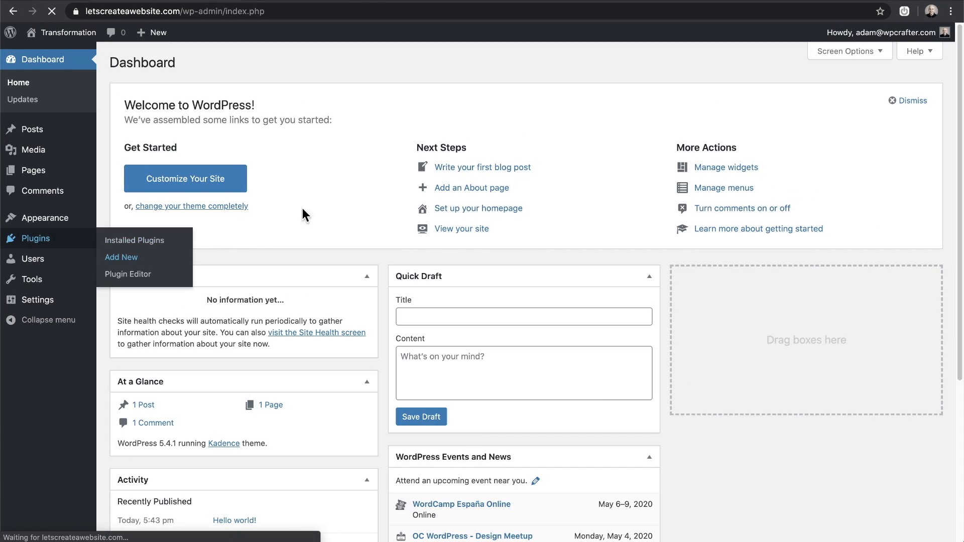
pyautogui.click(121, 257)
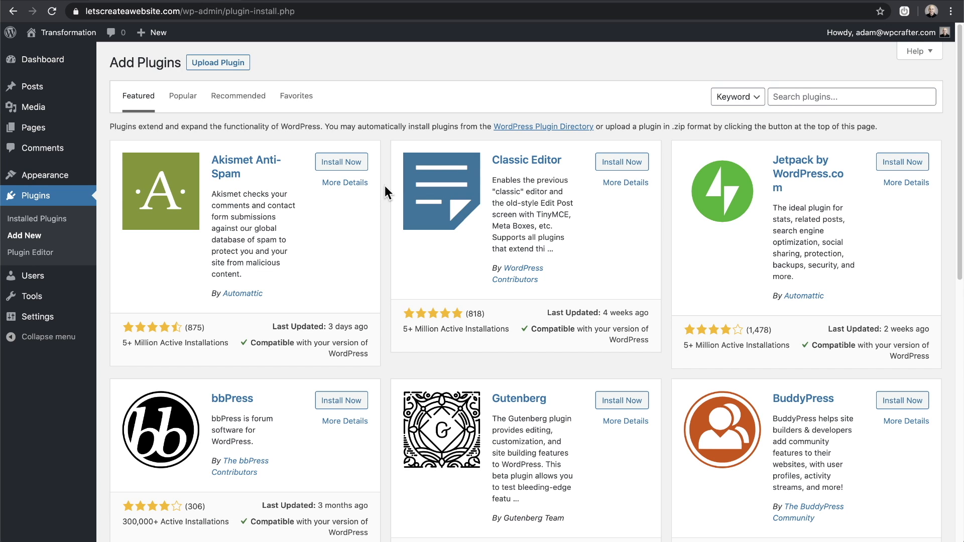
pyautogui.write('wpvivid backup')
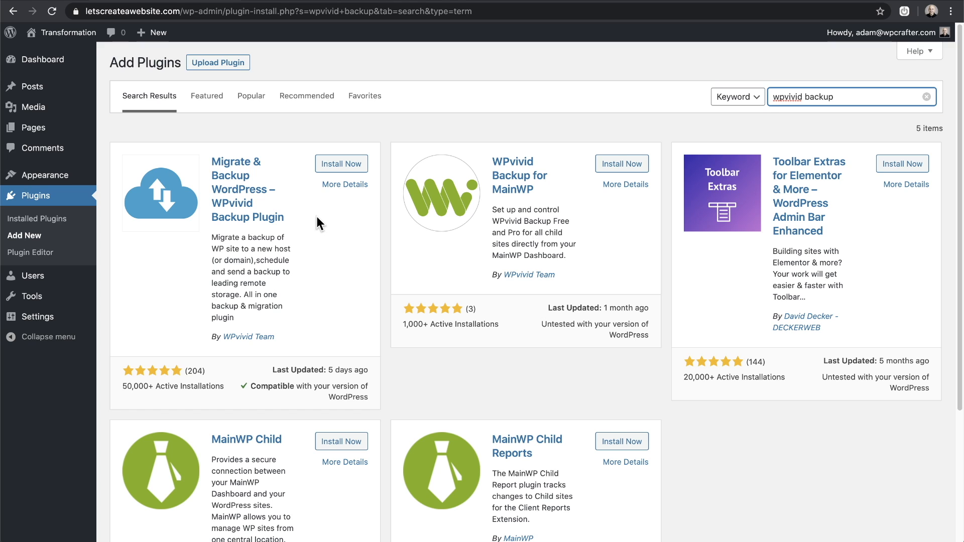
pyautogui.click(340, 164)
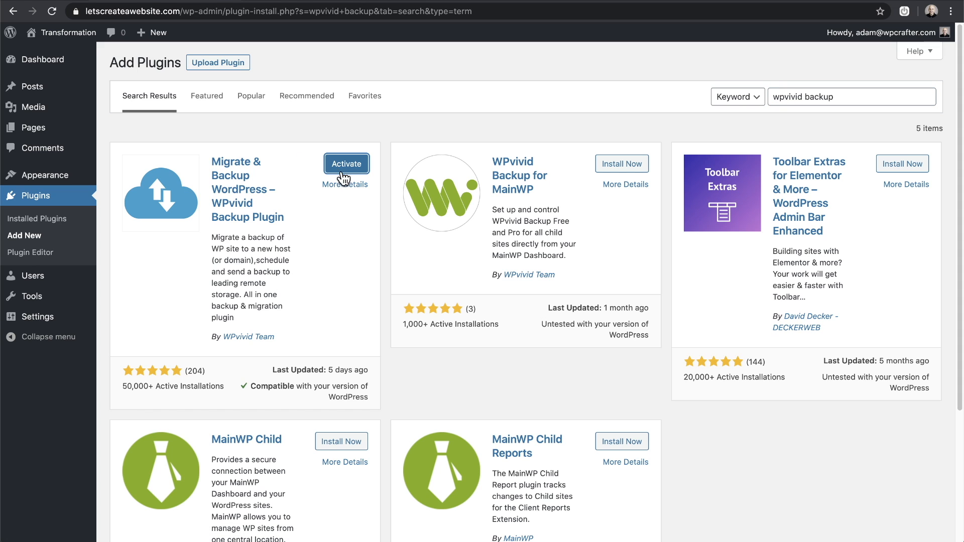
pyautogui.click(345, 163)
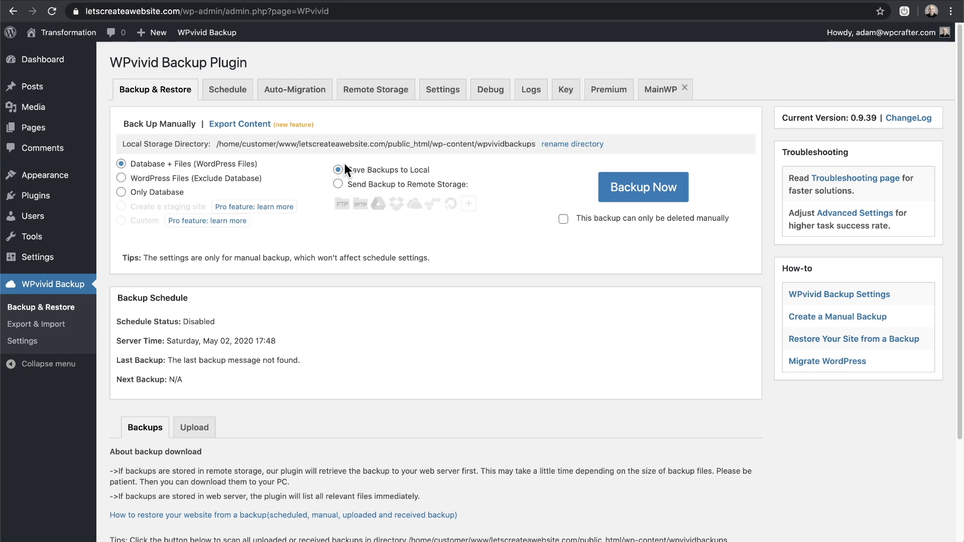
pyautogui.moveTo(123, 259)
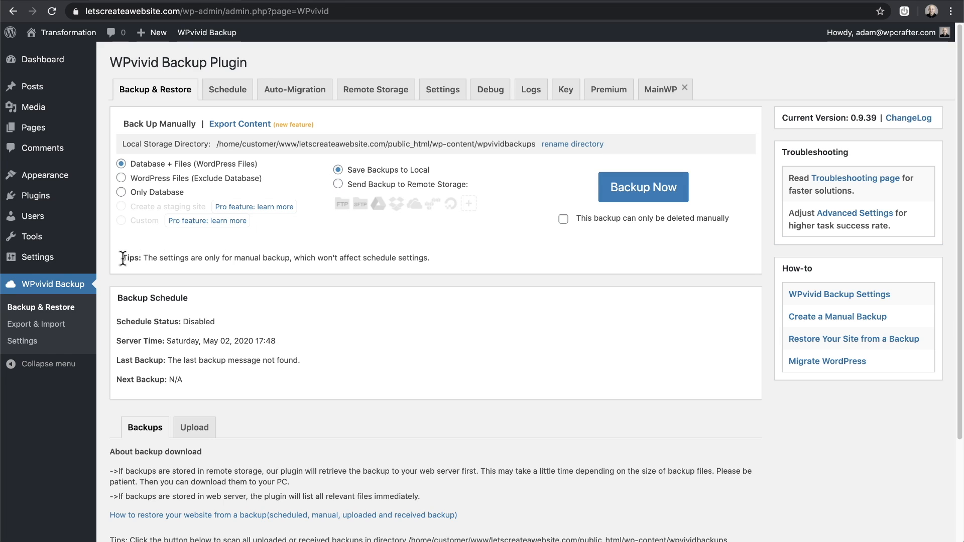
pyautogui.moveTo(106, 295)
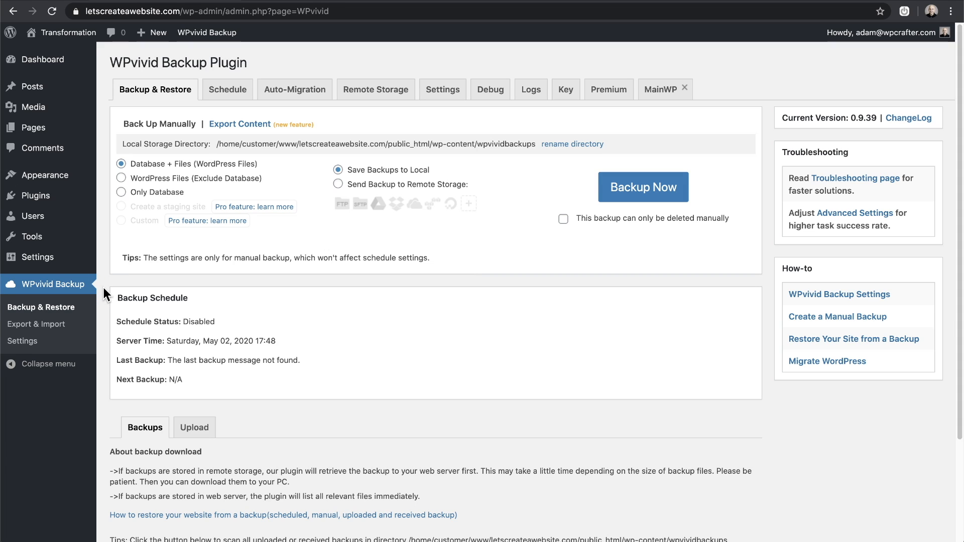
pyautogui.moveTo(346, 270)
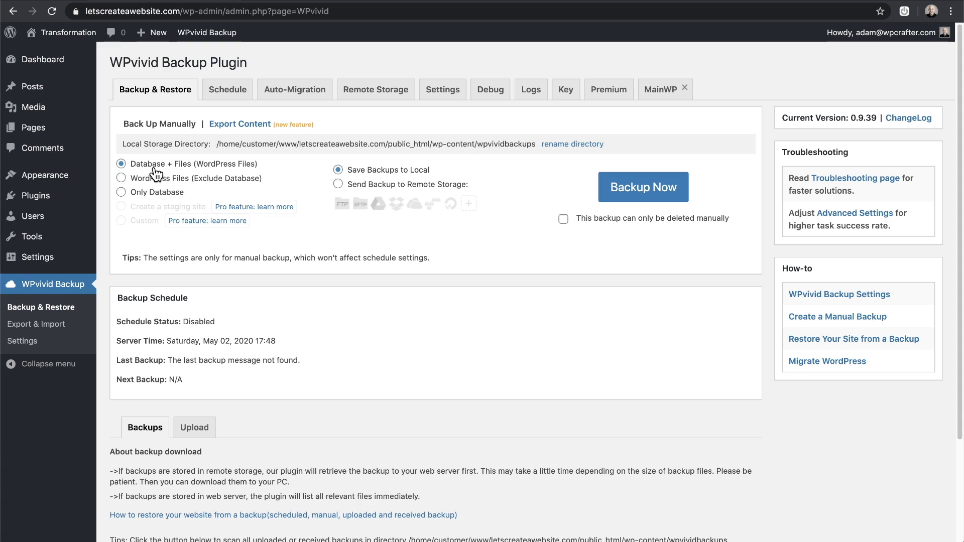
pyautogui.moveTo(153, 171)
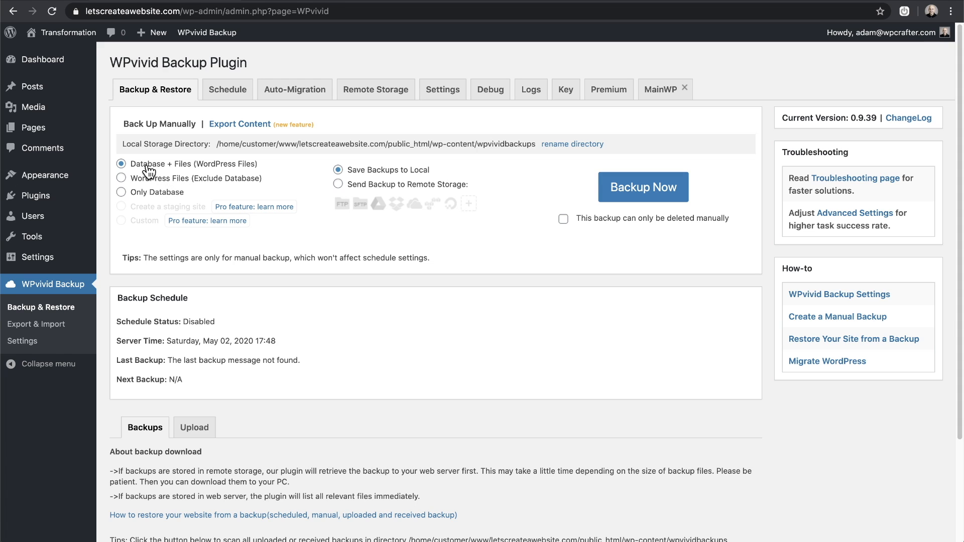
pyautogui.moveTo(186, 170)
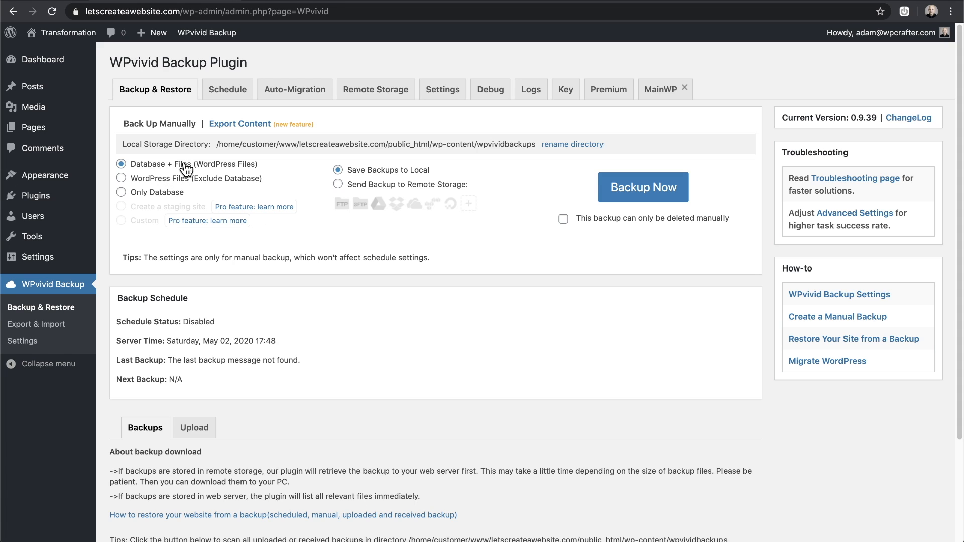
pyautogui.moveTo(353, 185)
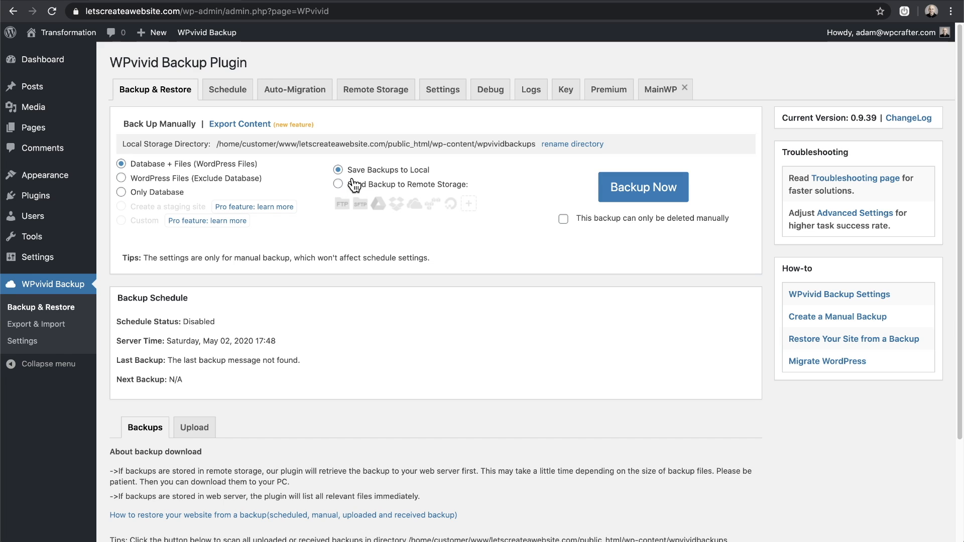
pyautogui.moveTo(381, 210)
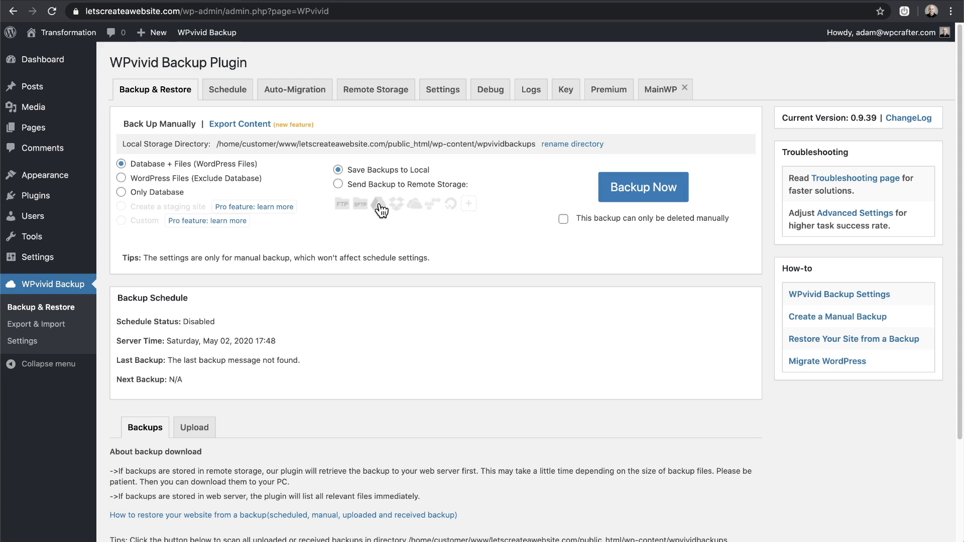
pyautogui.moveTo(409, 211)
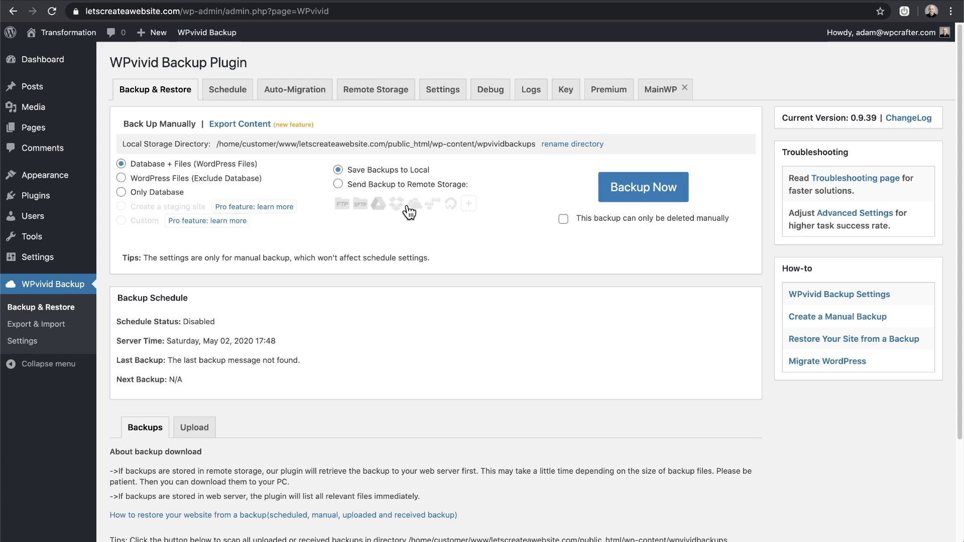
pyautogui.moveTo(416, 204)
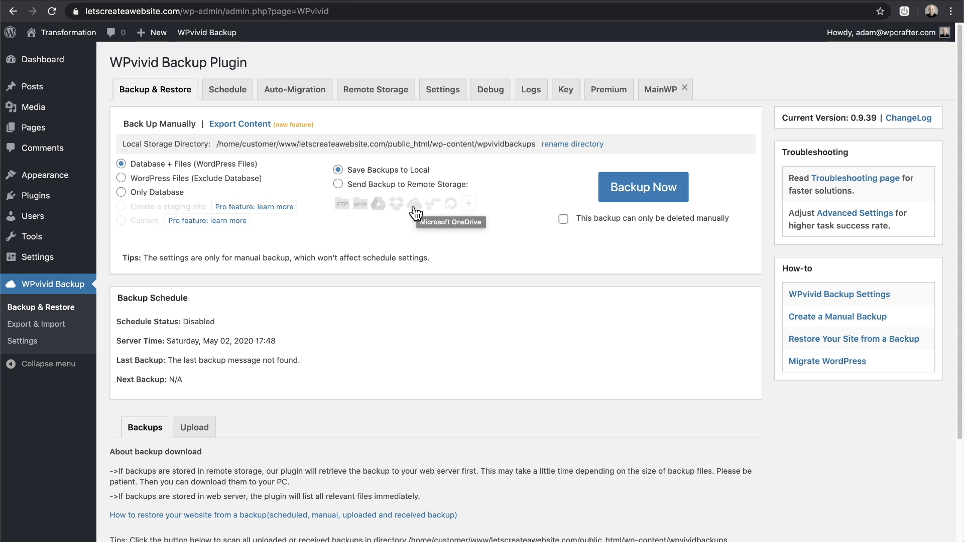
pyautogui.moveTo(368, 96)
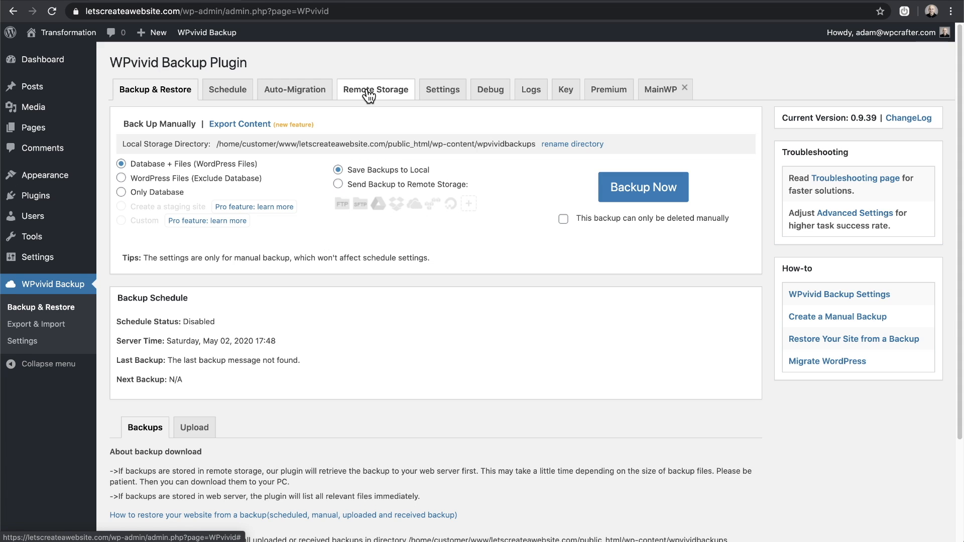
pyautogui.moveTo(360, 169)
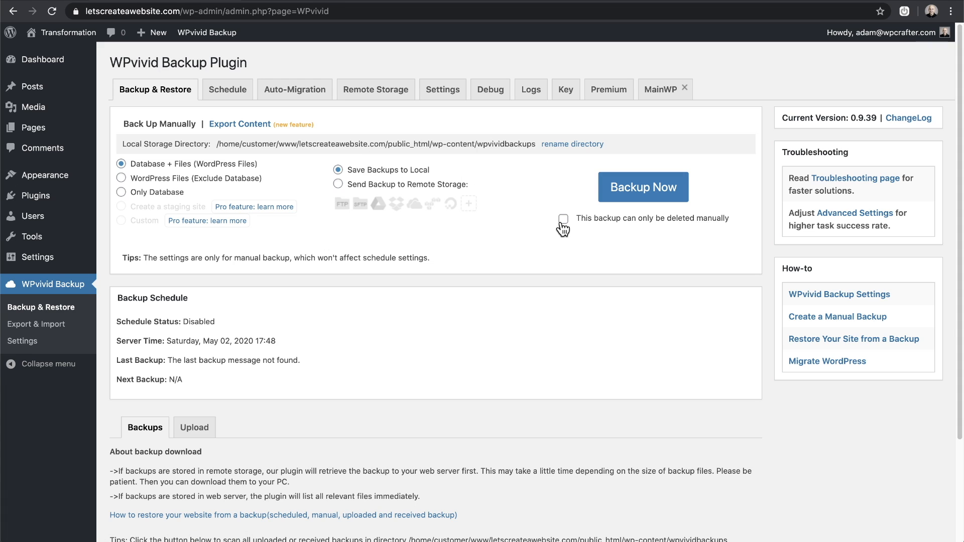
# - Tick 'This backup can only be deleted manually' for the local database-and-files backup
pyautogui.click(562, 220)
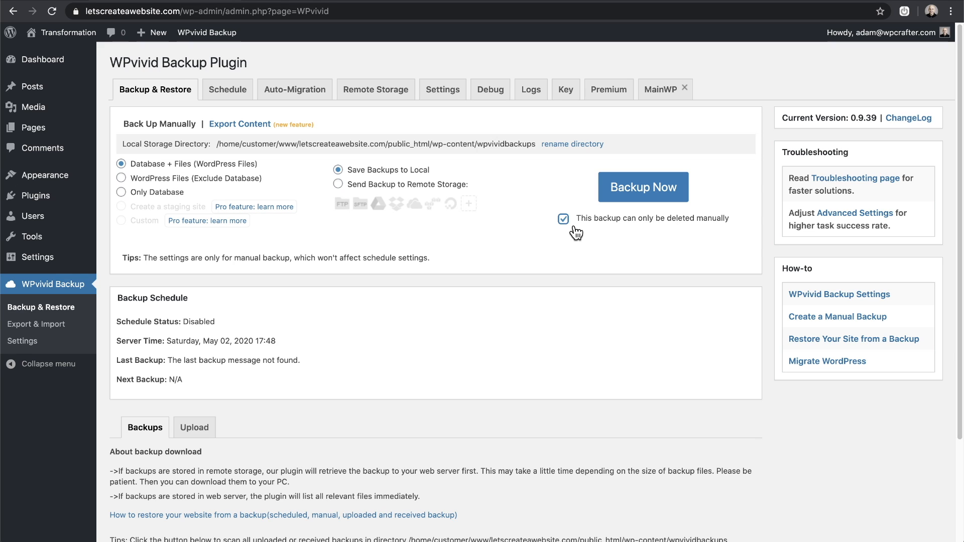
pyautogui.moveTo(643, 187)
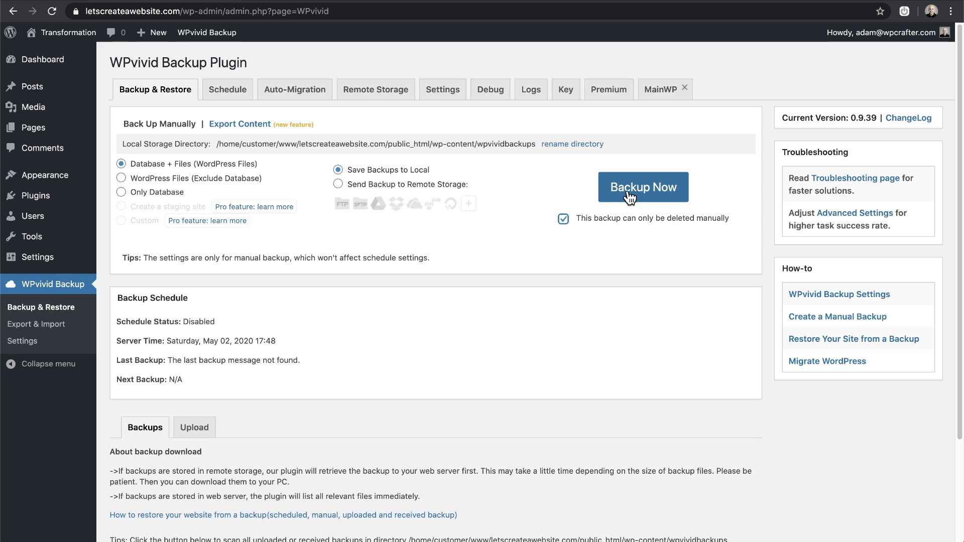
# - Run Backup Now, confirm the finished backup in the Backups list, then open Schedule
pyautogui.click(643, 186)
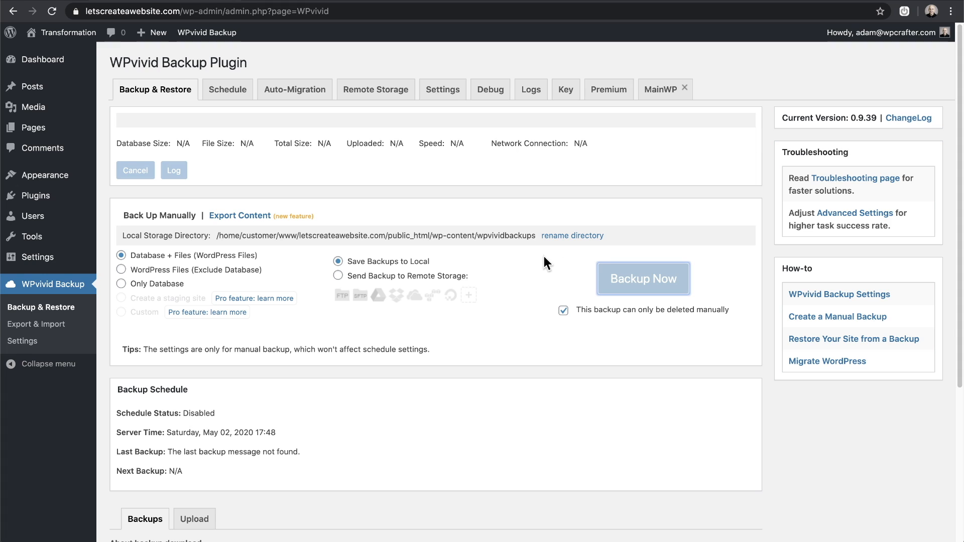
pyautogui.click(643, 278)
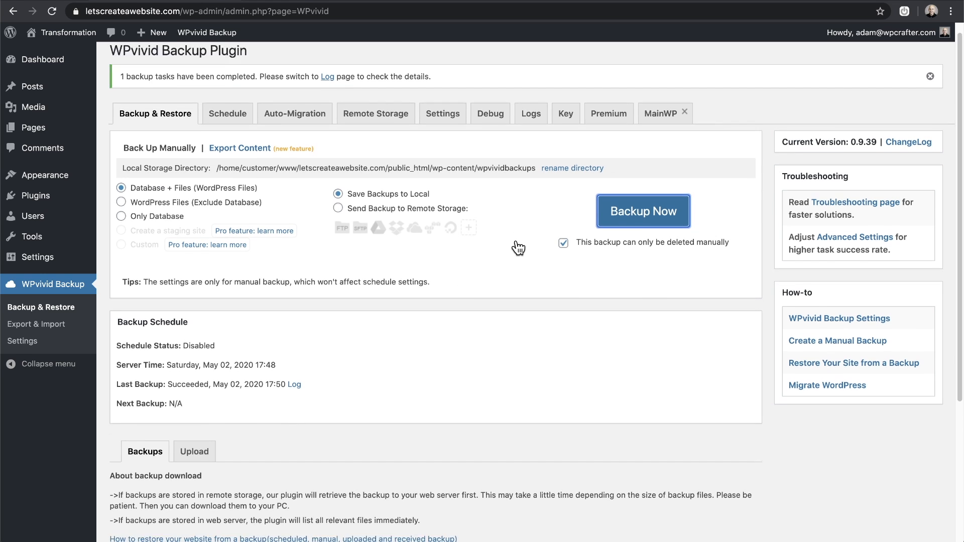
pyautogui.scroll(-3)
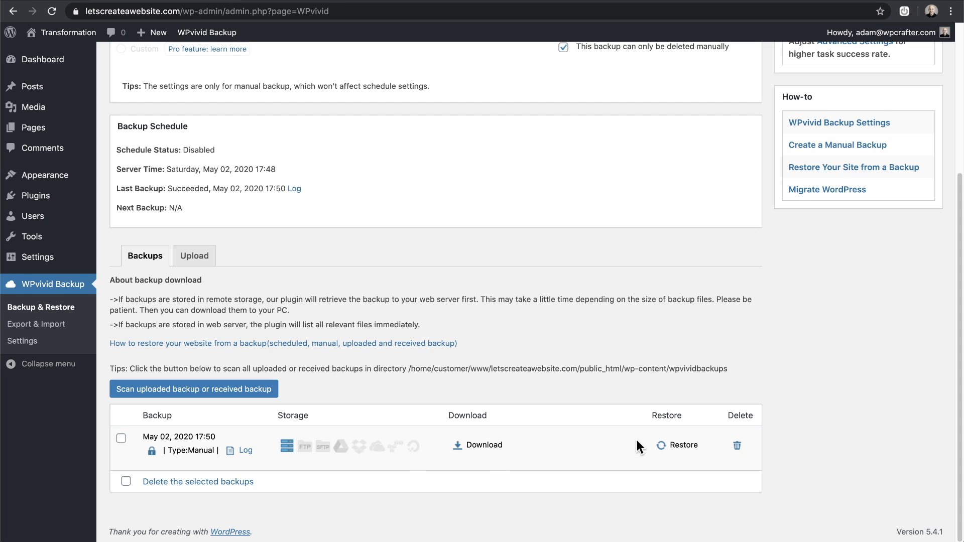
pyautogui.moveTo(672, 449)
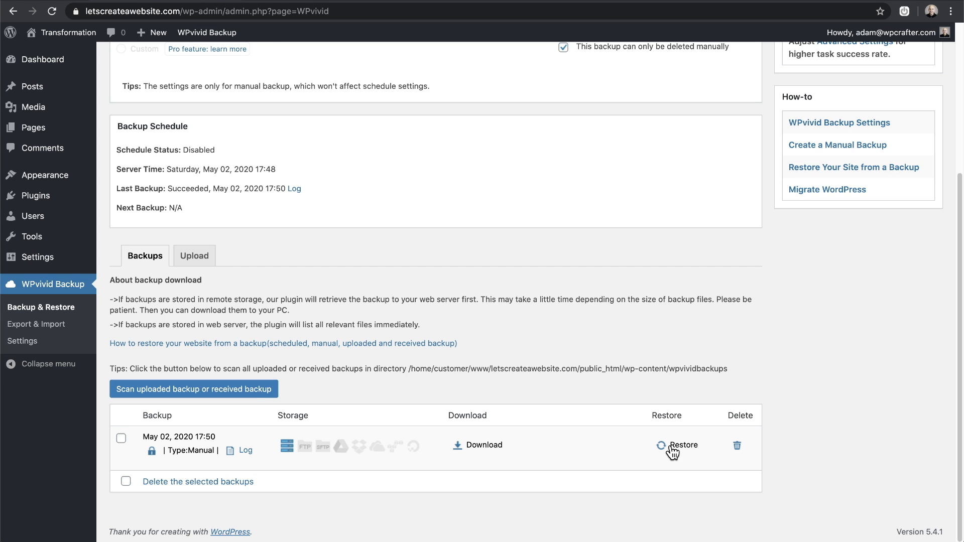
pyautogui.moveTo(537, 350)
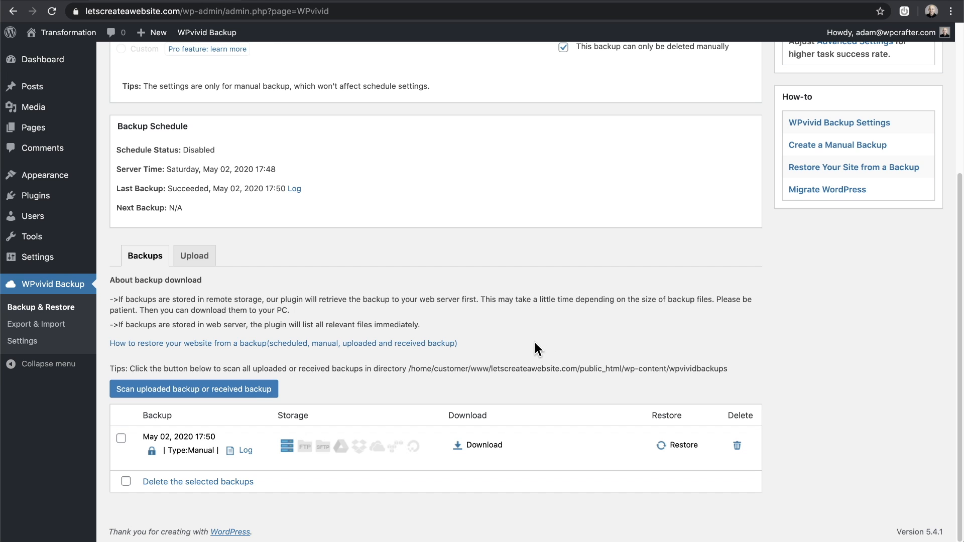
pyautogui.scroll(3)
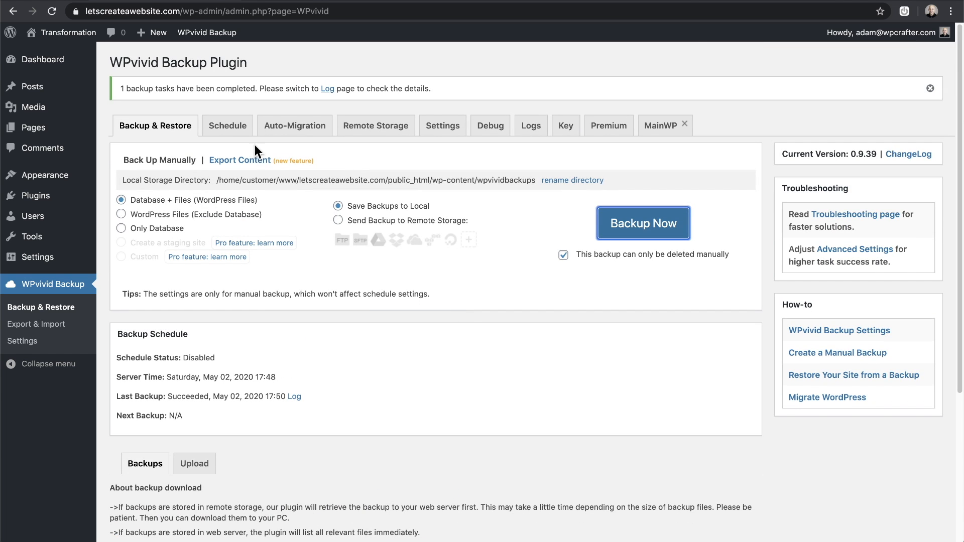
pyautogui.click(227, 125)
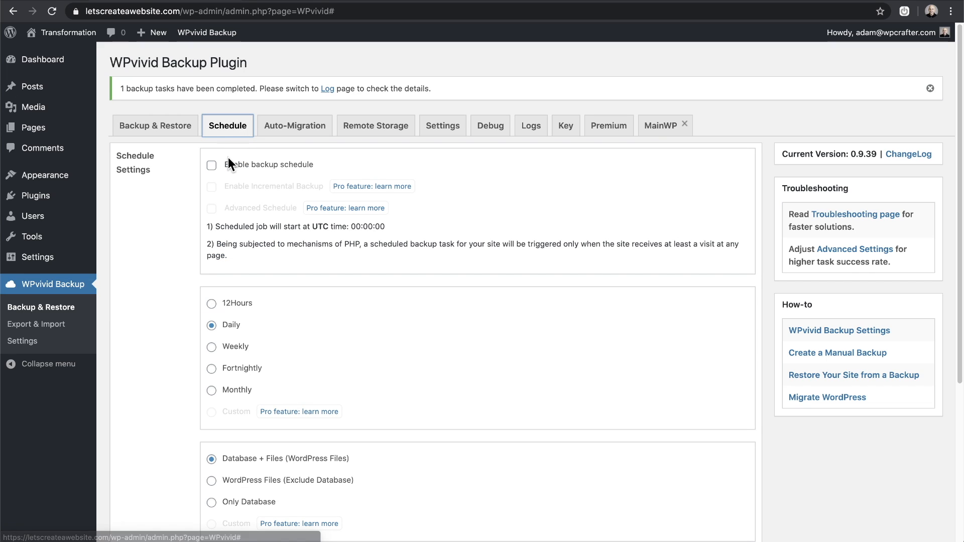